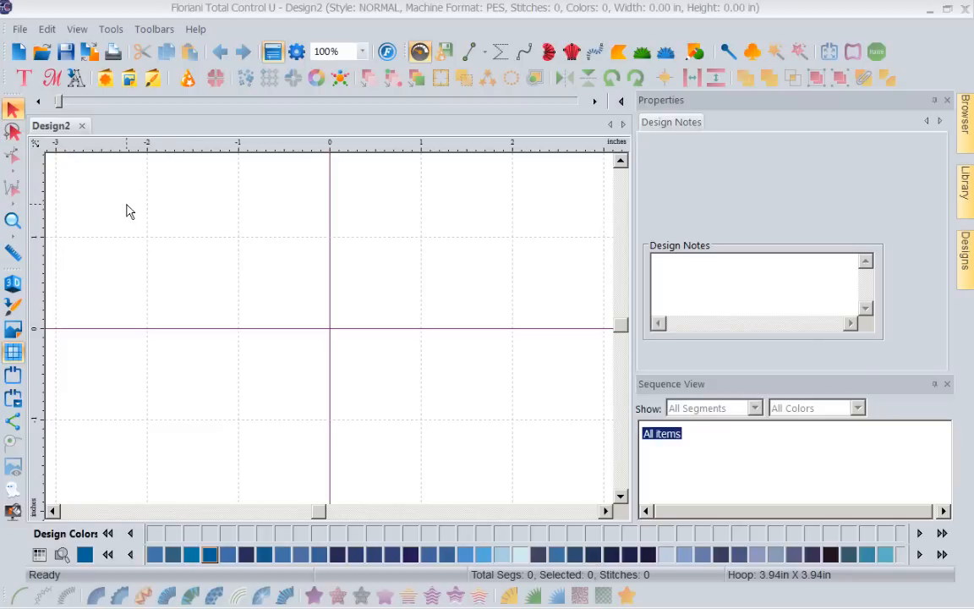
mouse_move(70, 101)
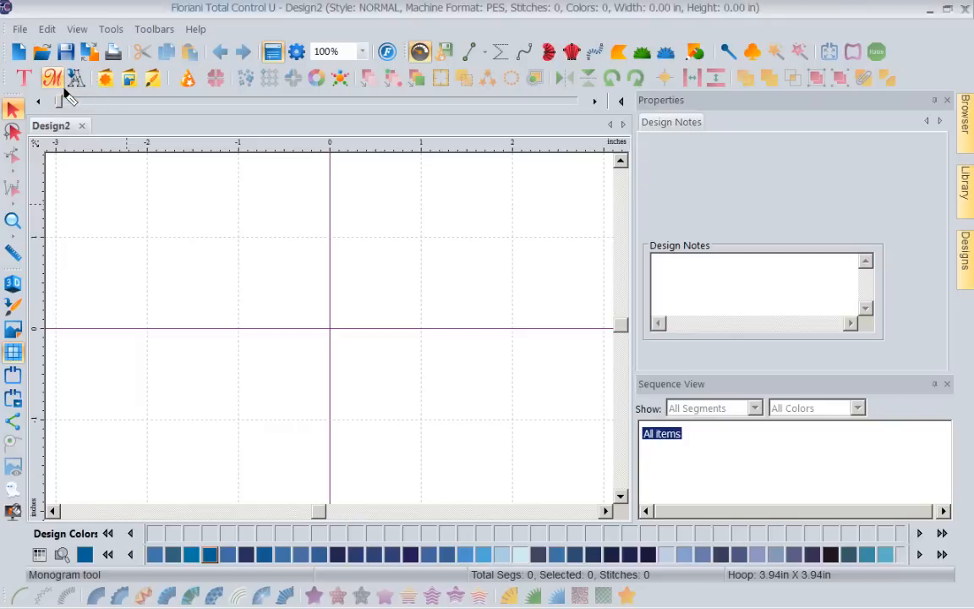
mouse_move(75, 77)
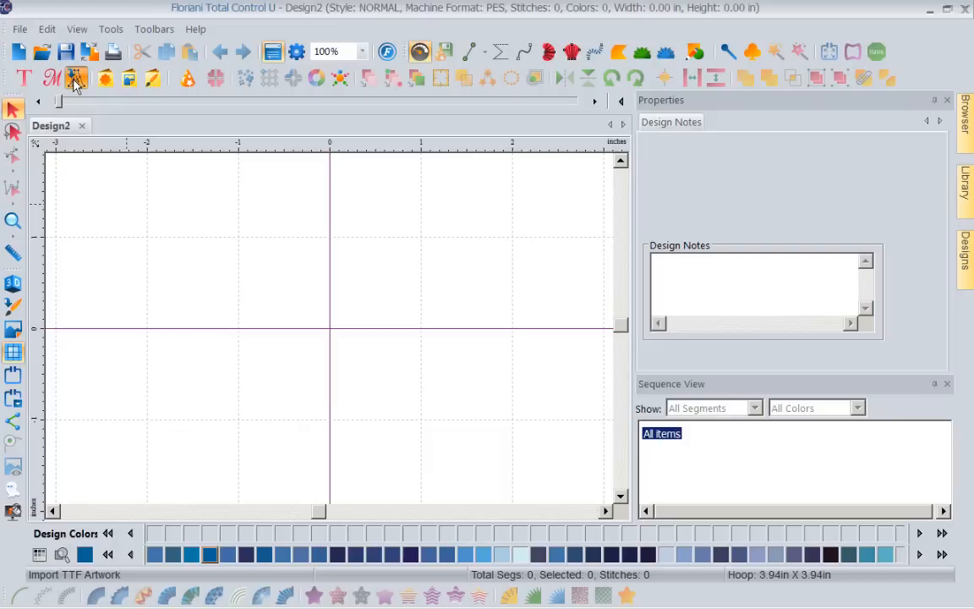
- Start a TrueType artwork import of the letter Q in Folio XBd BT Extra Bold
left_click(76, 78)
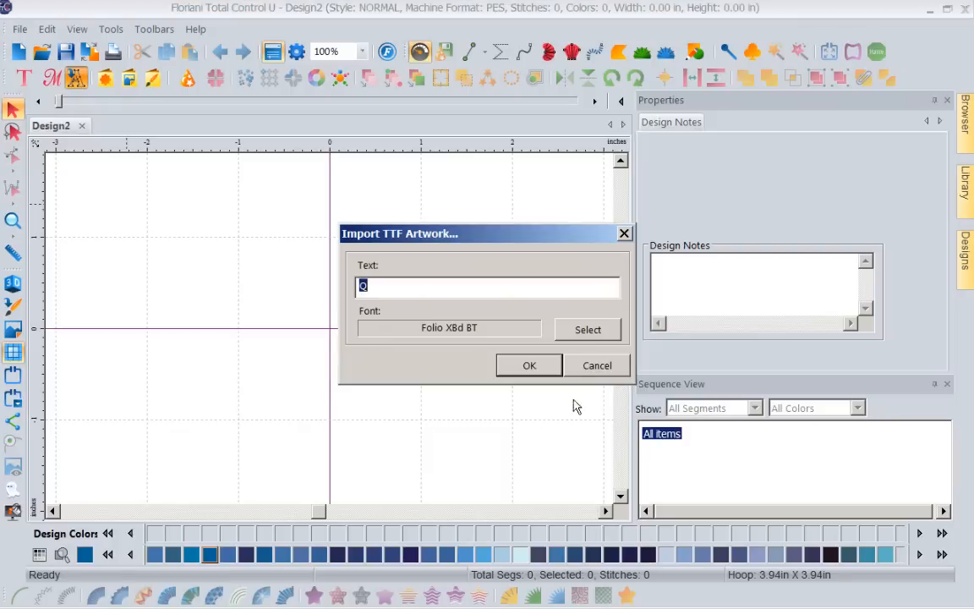
mouse_move(484, 257)
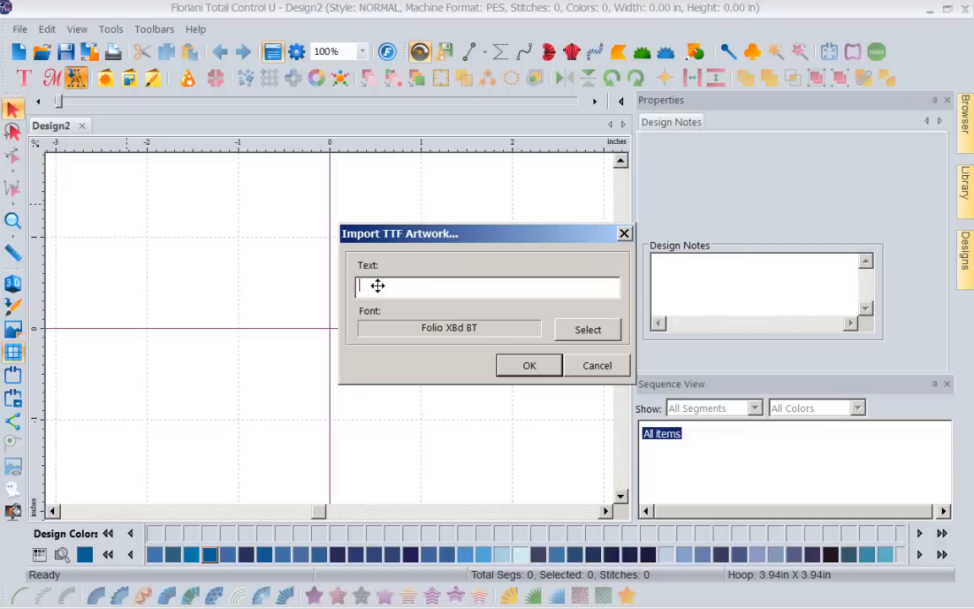
type("Q")
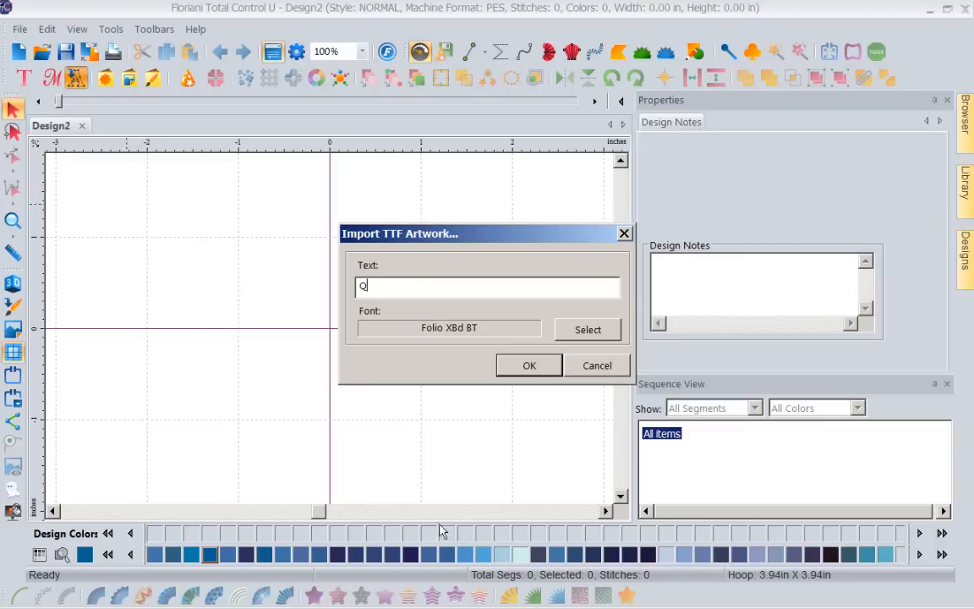
left_click(587, 328)
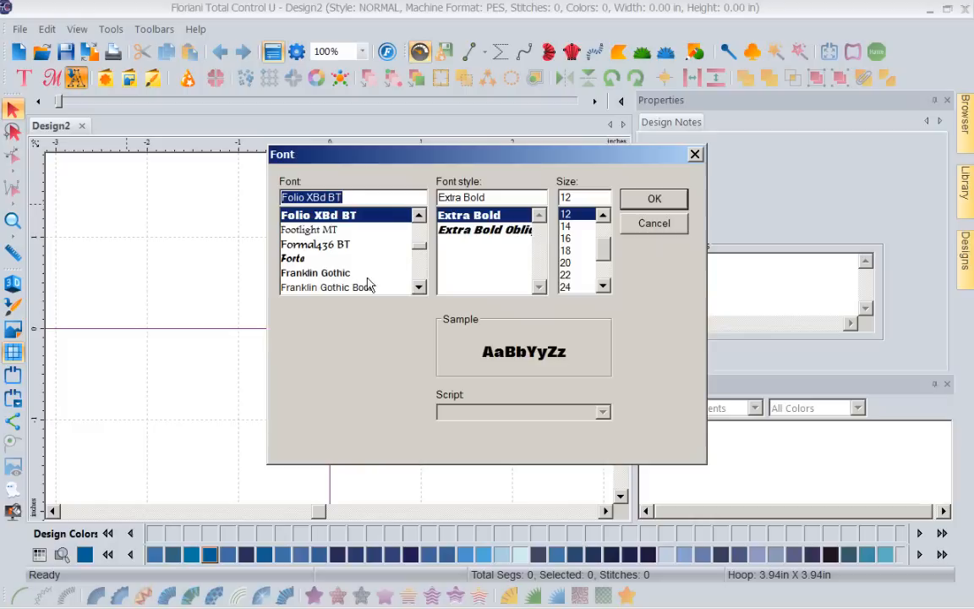
mouse_move(325, 224)
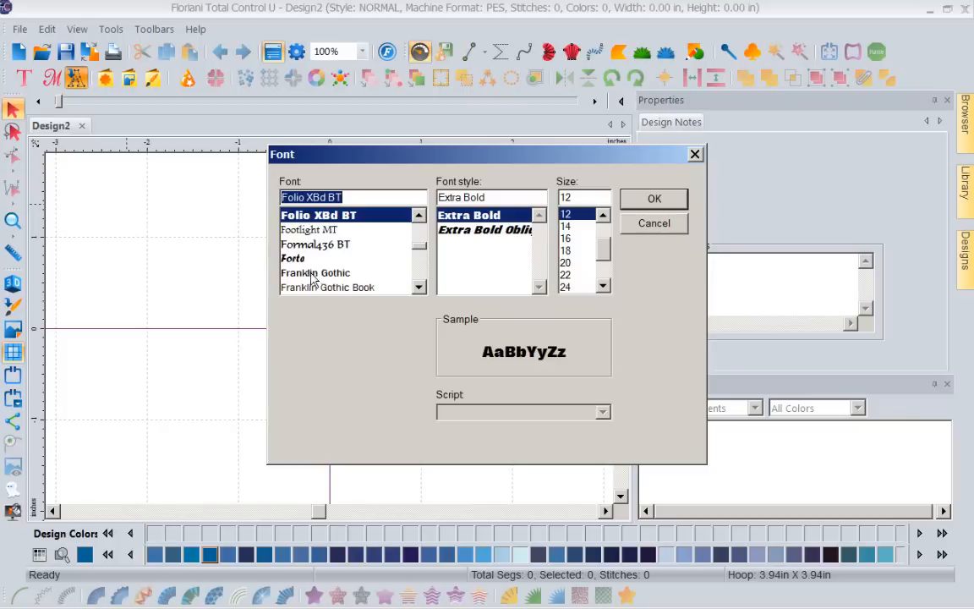
mouse_move(324, 288)
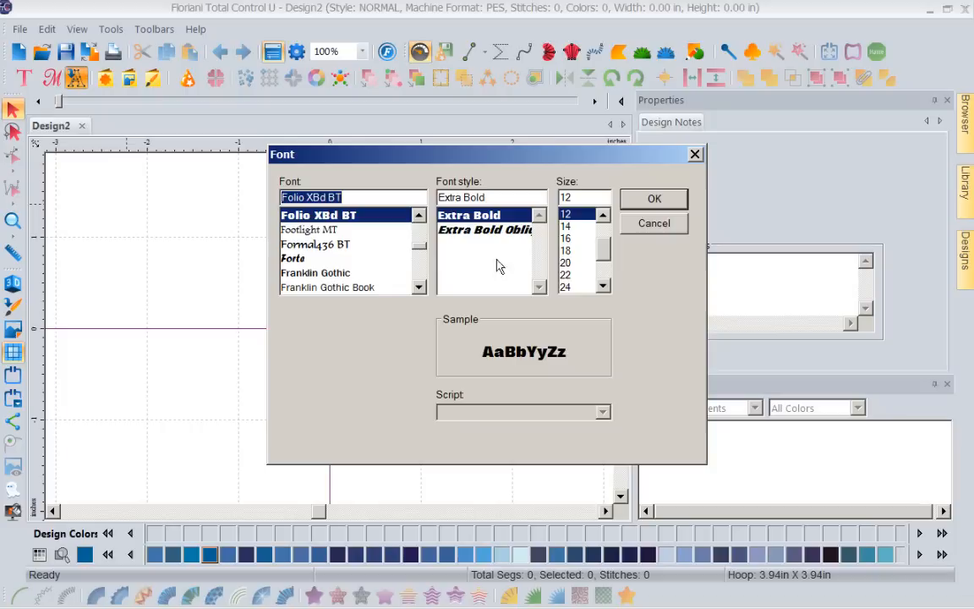
left_click(653, 198)
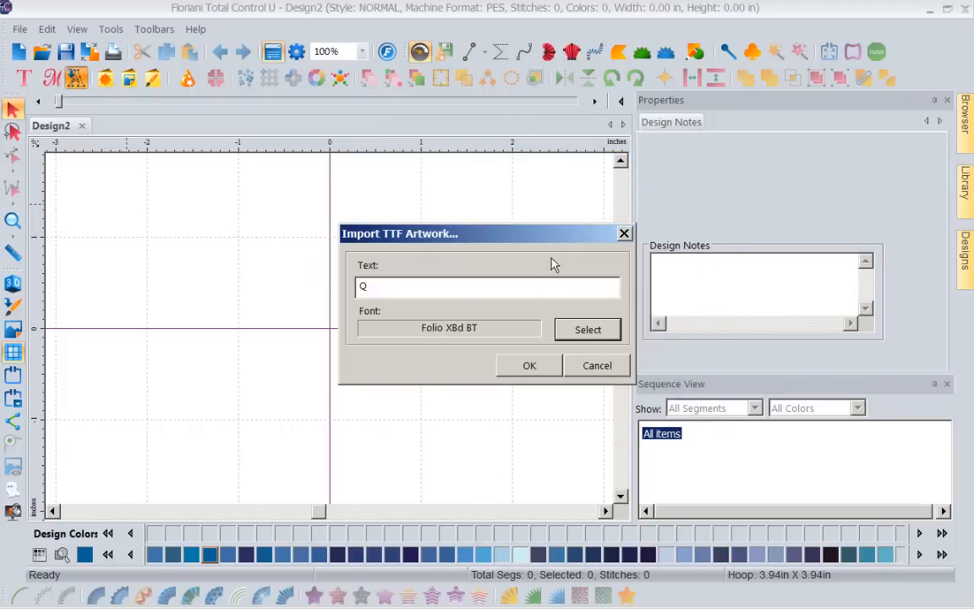
- Place the Q artwork and resize it to 3 inches tall (2.11 wide) with aspect ratio kept
left_click(528, 365)
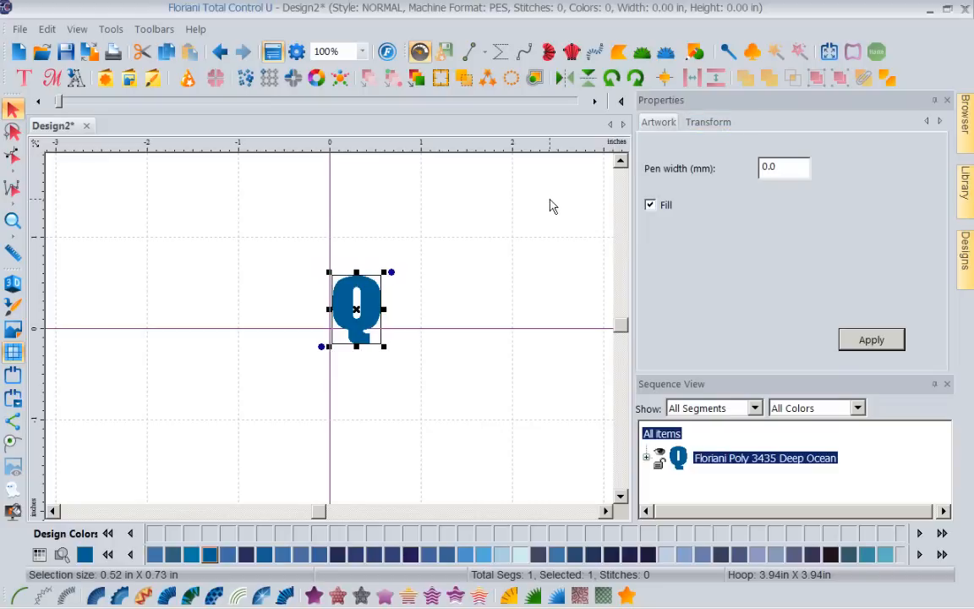
mouse_move(649, 142)
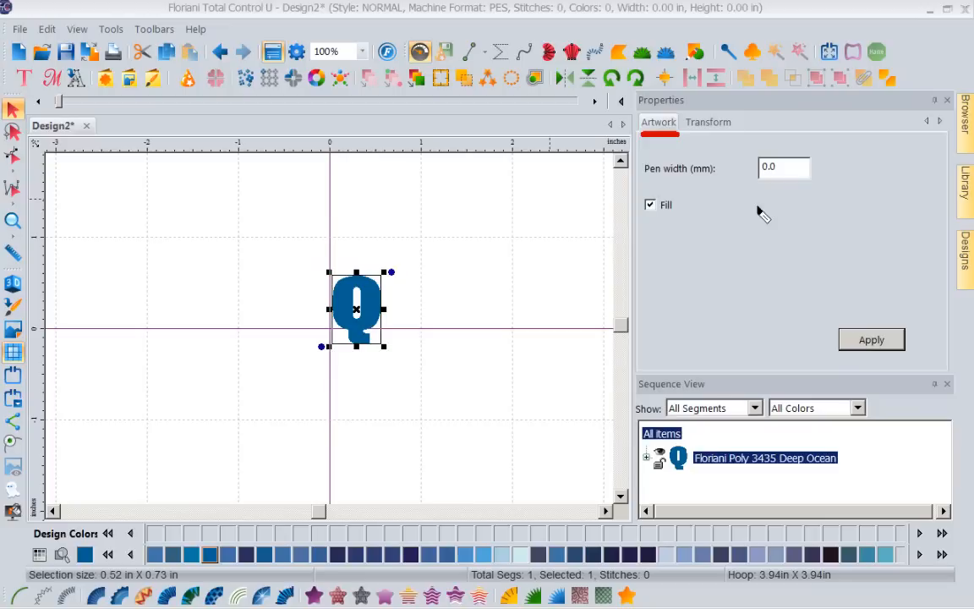
mouse_move(697, 139)
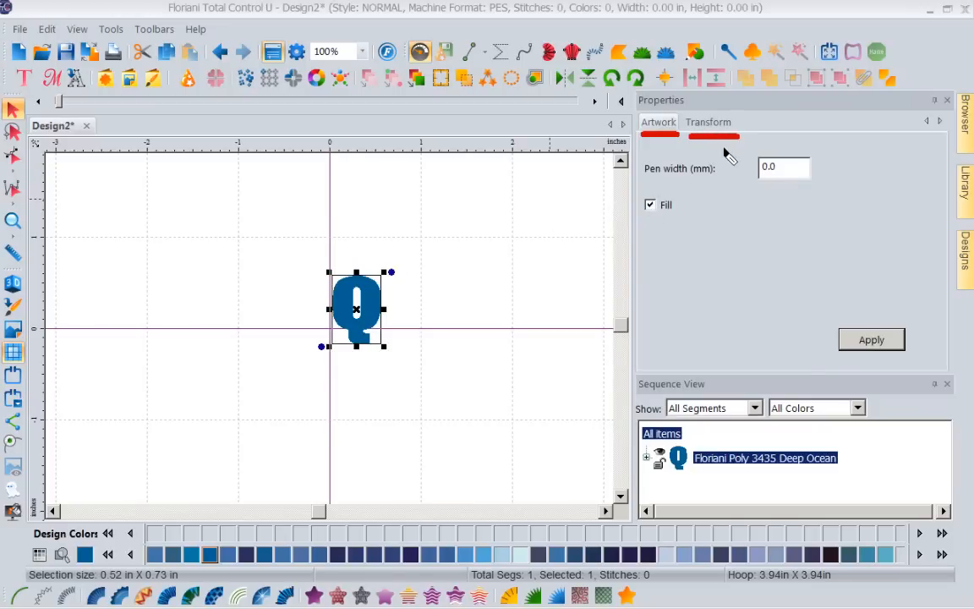
left_click(707, 122)
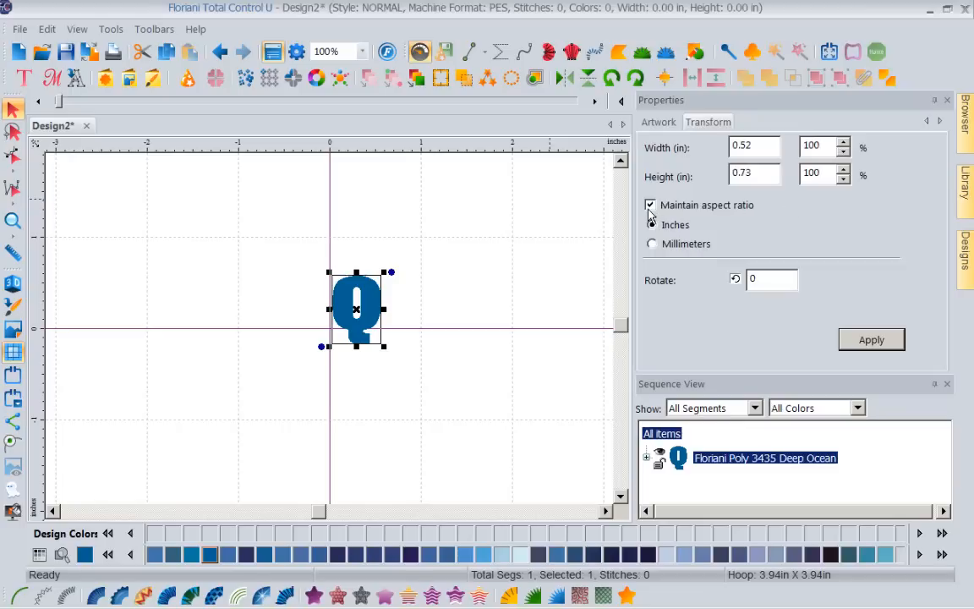
left_click(752, 172)
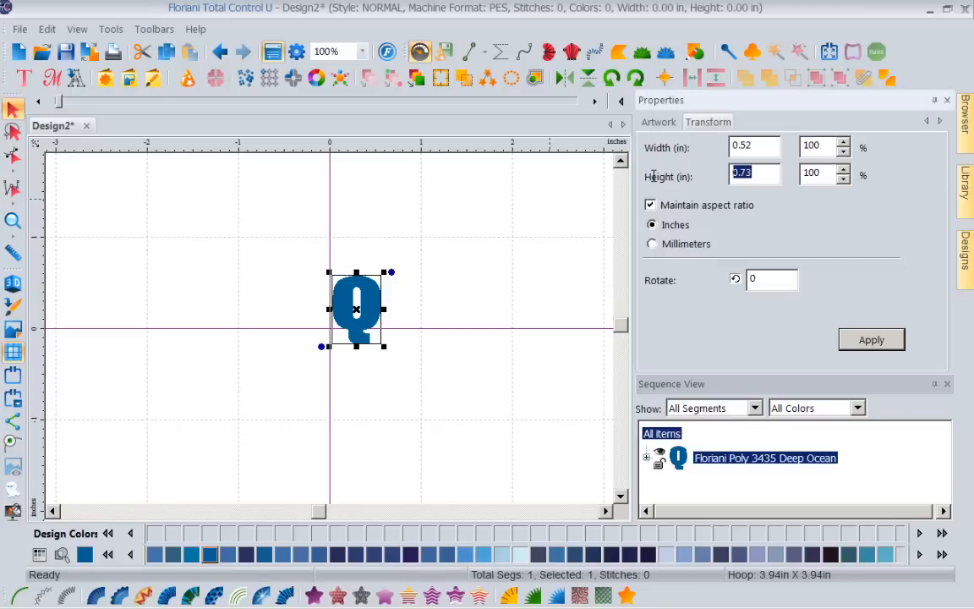
type("3")
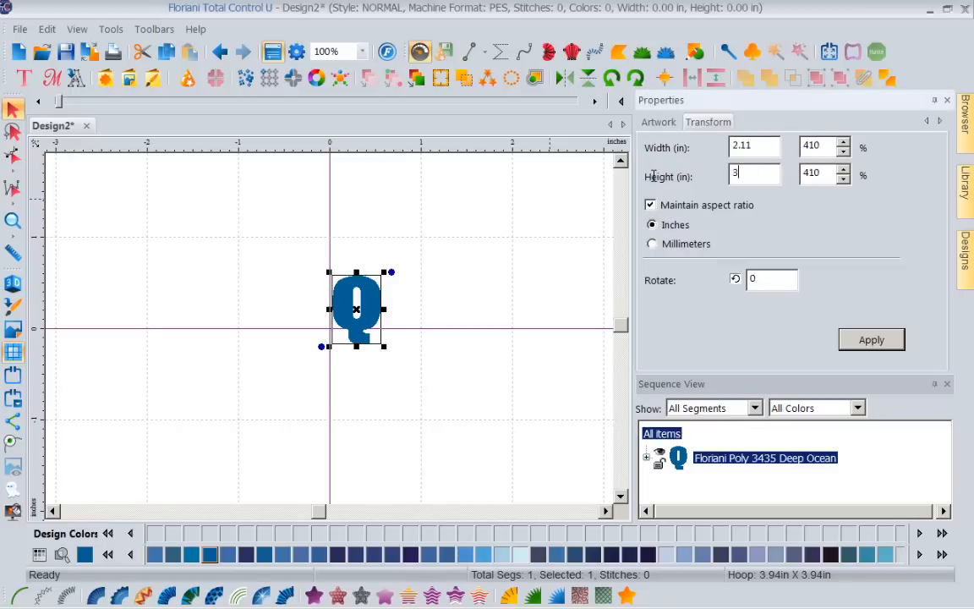
left_click(871, 339)
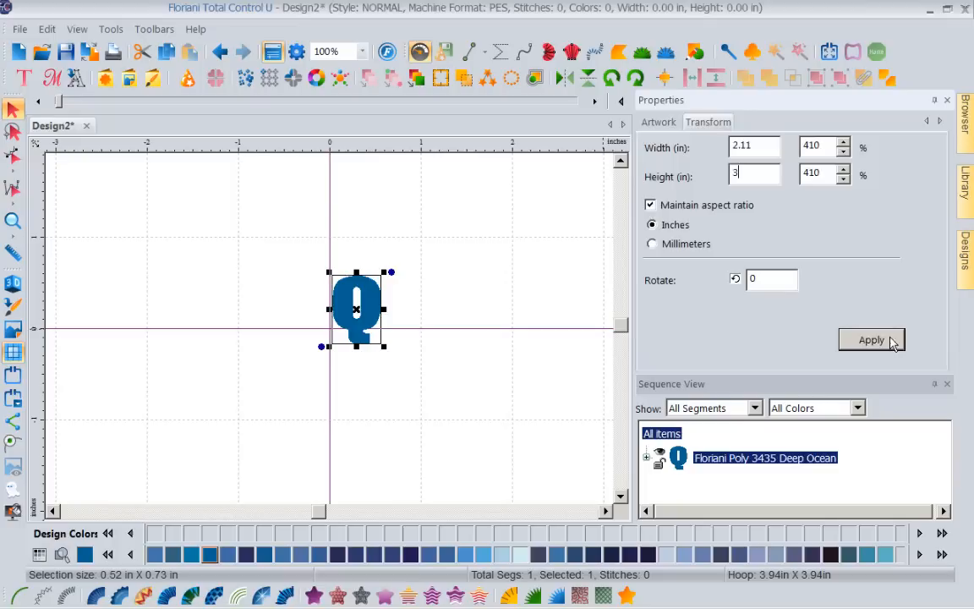
left_click(871, 338)
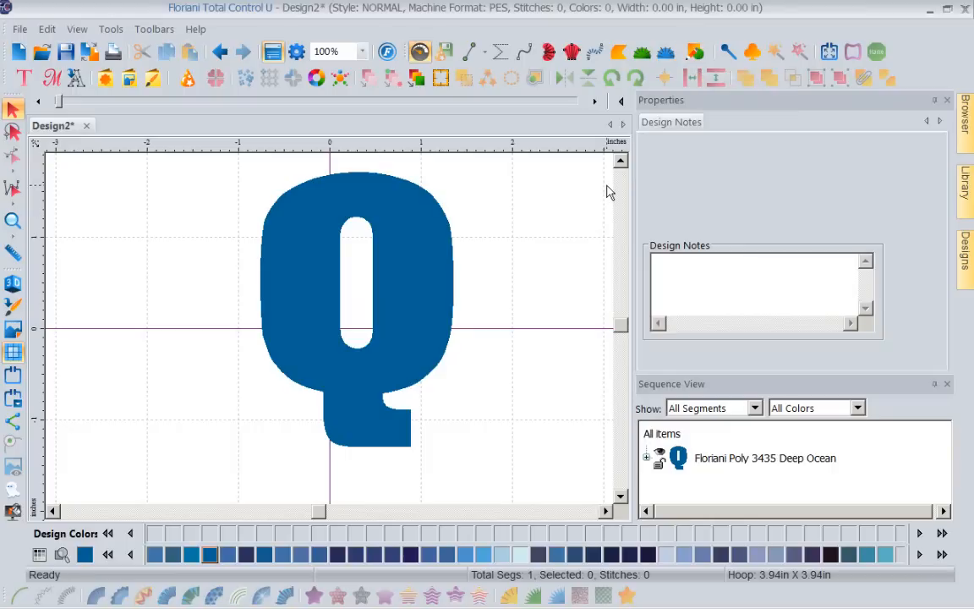
mouse_move(685, 76)
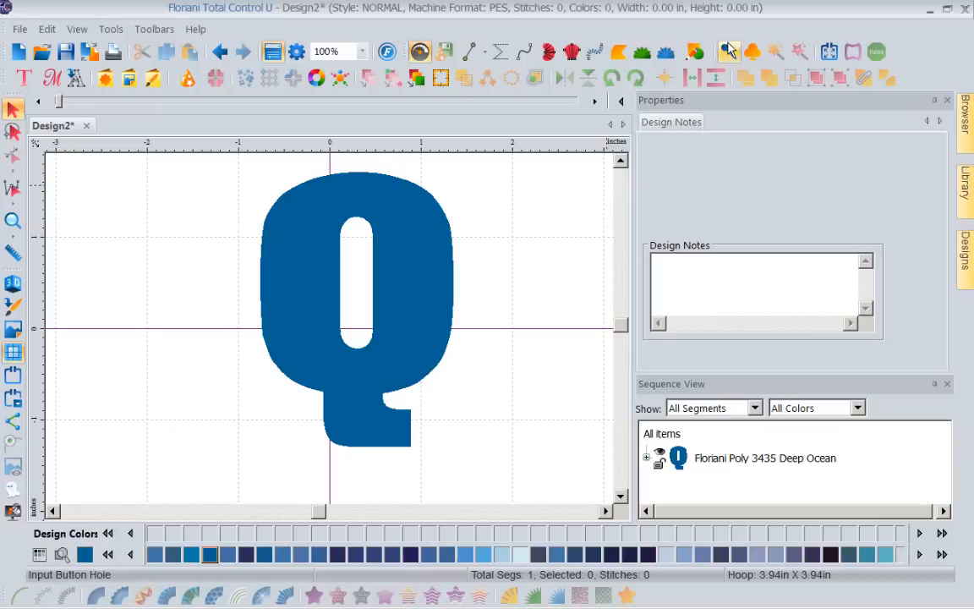
- Switch to the Rectangle input tool from the shapes flyout
left_click(695, 51)
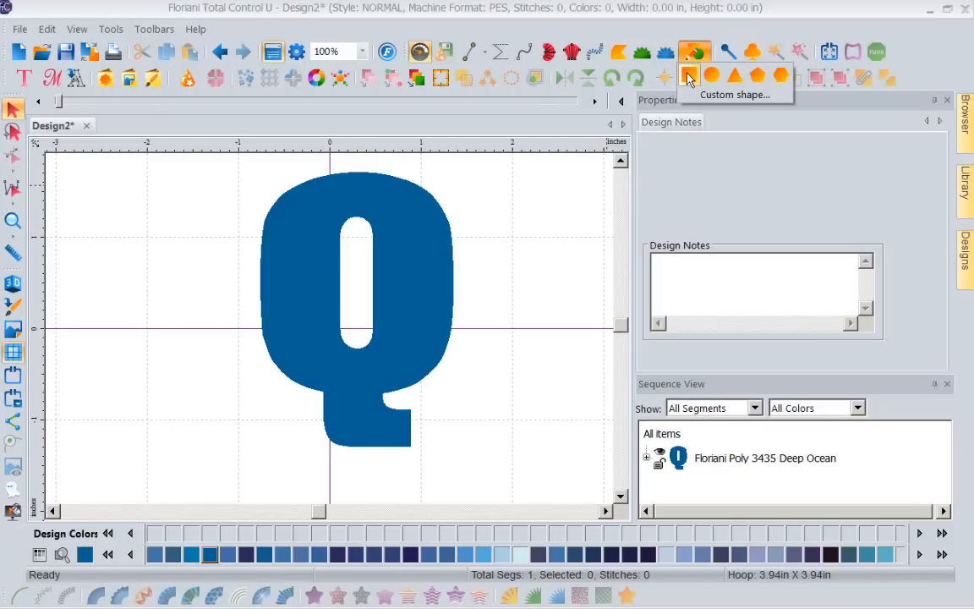
left_click(694, 78)
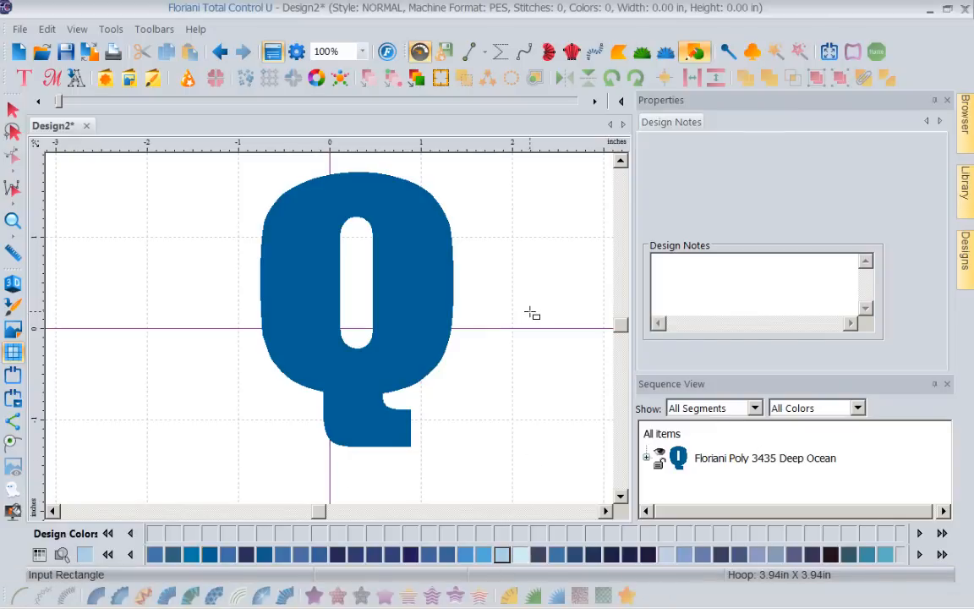
mouse_move(210, 233)
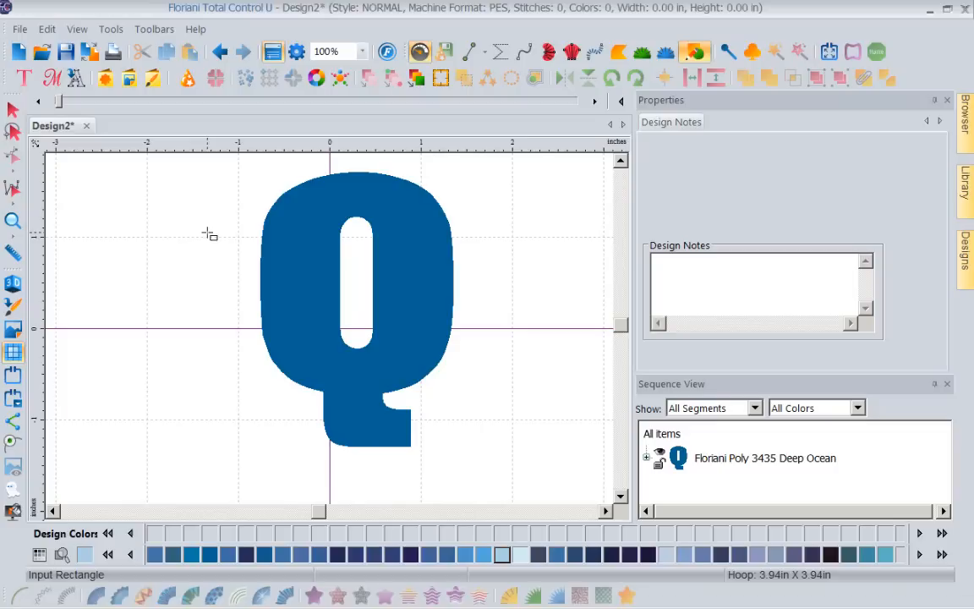
mouse_move(212, 236)
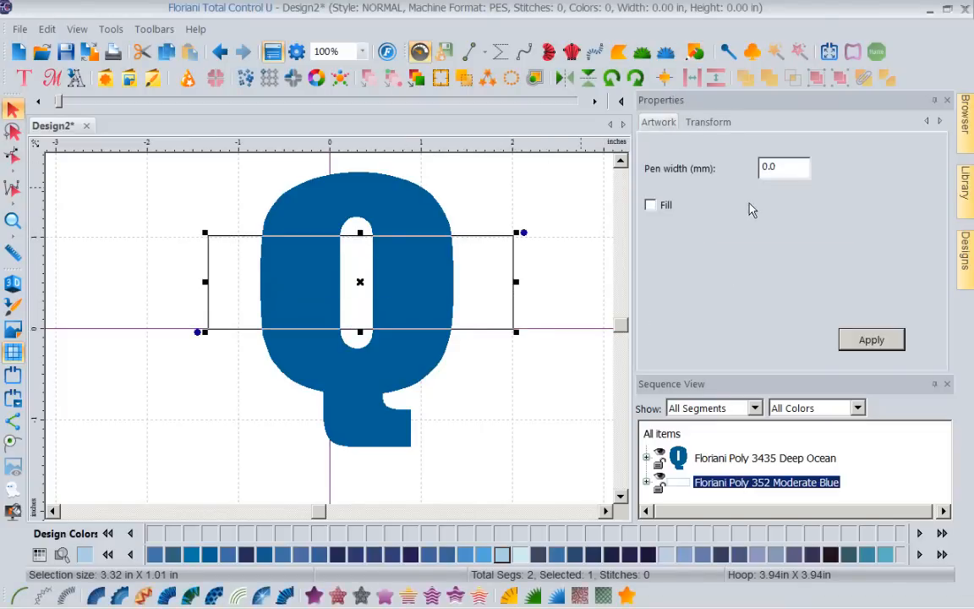
- Resize the rectangle across the Q to 3.30 by 1.00 inches via Transform
left_click(707, 122)
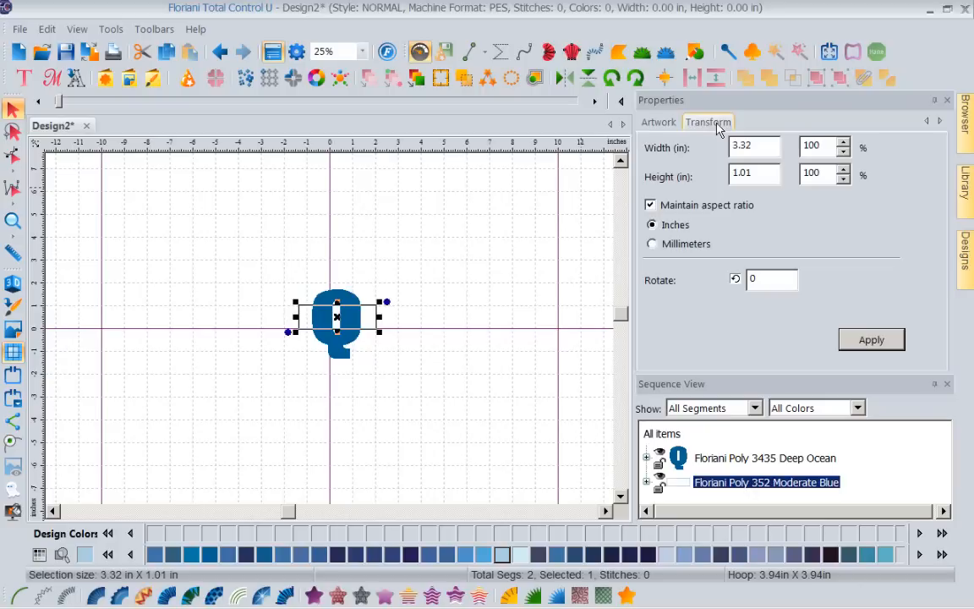
left_click(753, 173)
type("1")
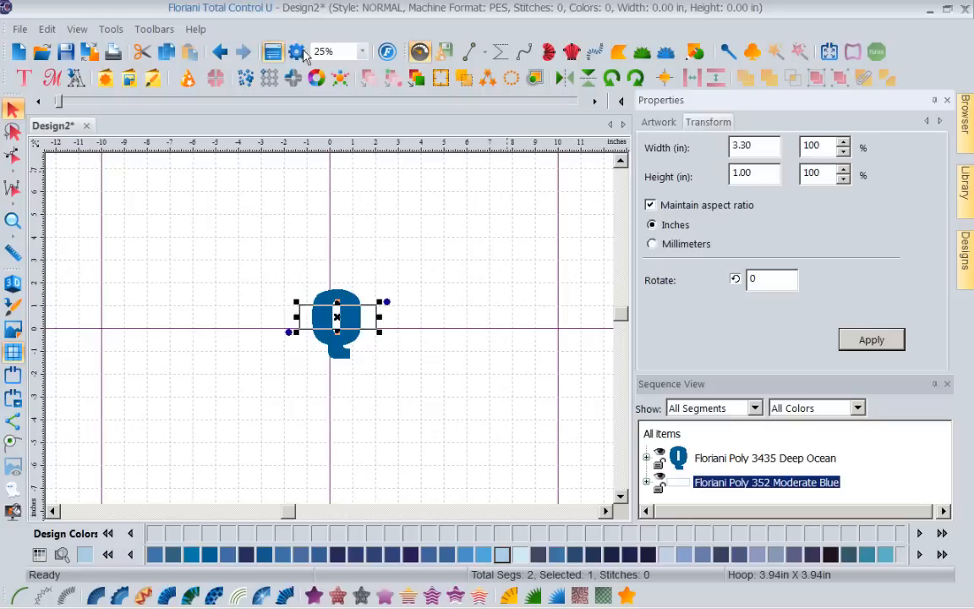
left_click(362, 50)
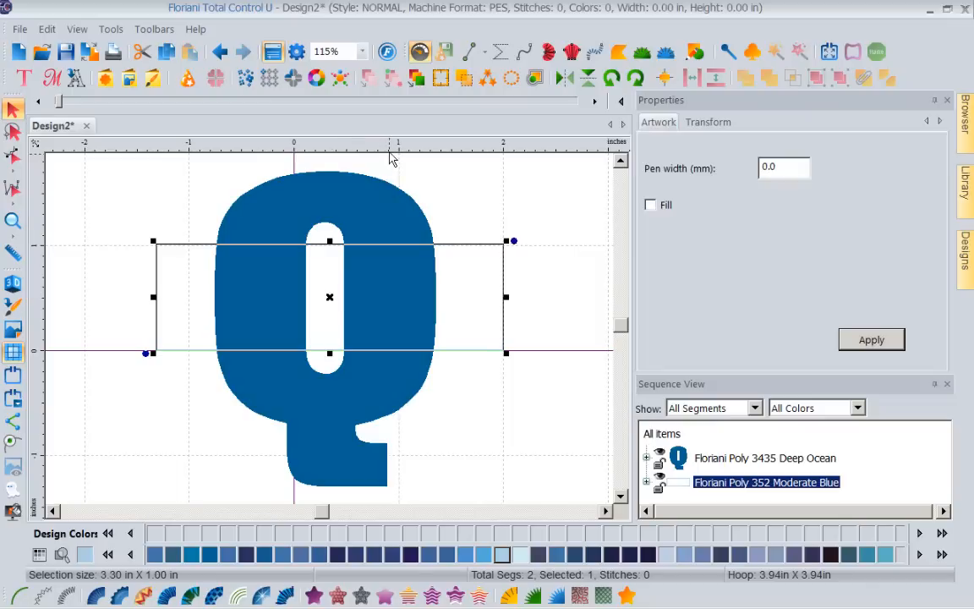
mouse_move(240, 285)
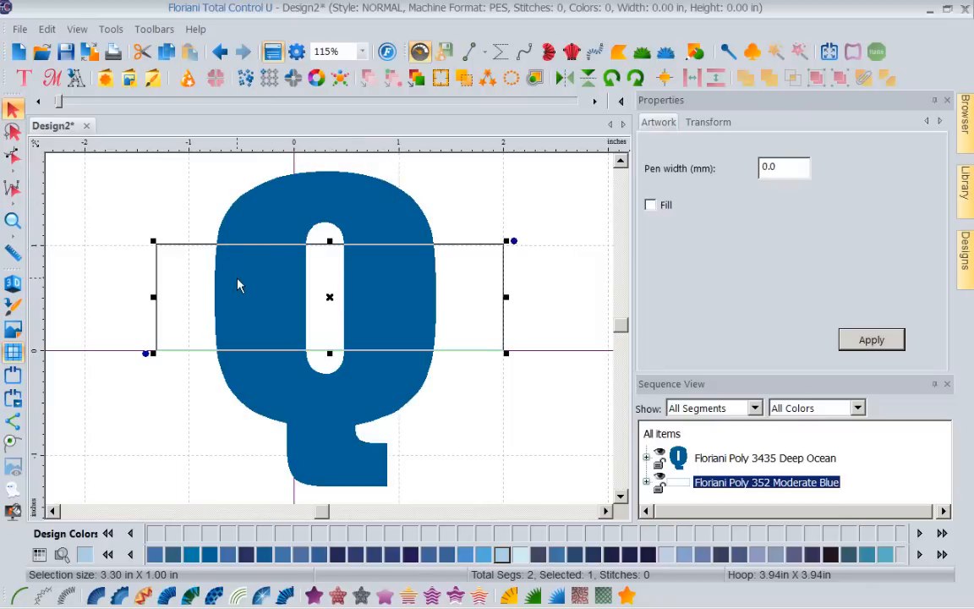
mouse_move(313, 498)
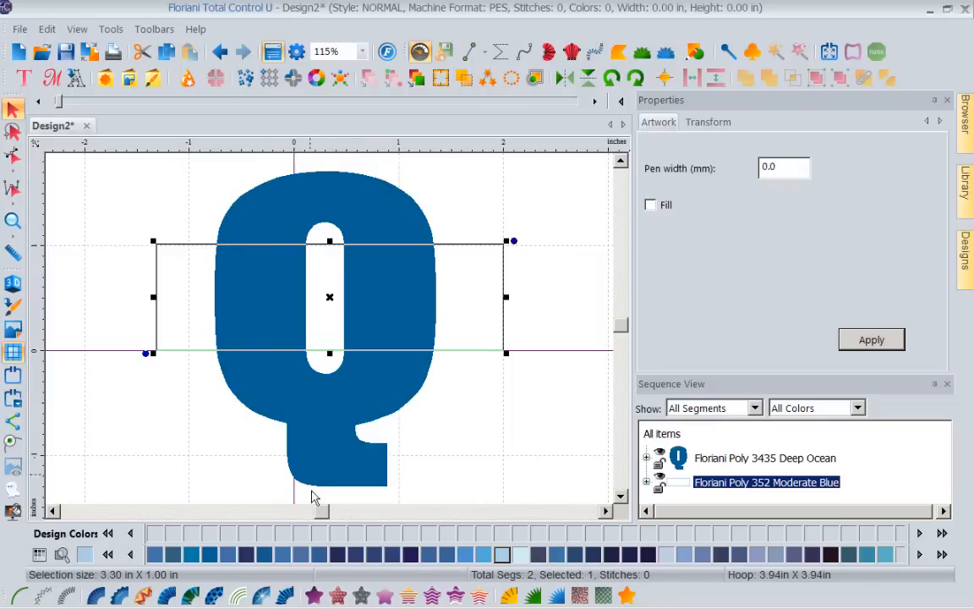
mouse_move(320, 278)
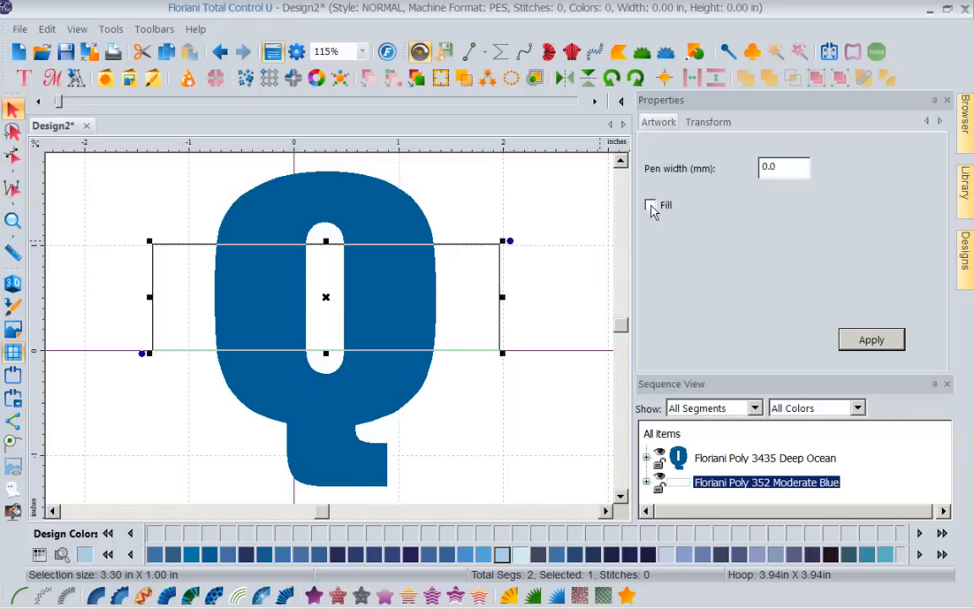
- Turn on solid light-blue fill for the rectangle on the Artwork properties
left_click(650, 204)
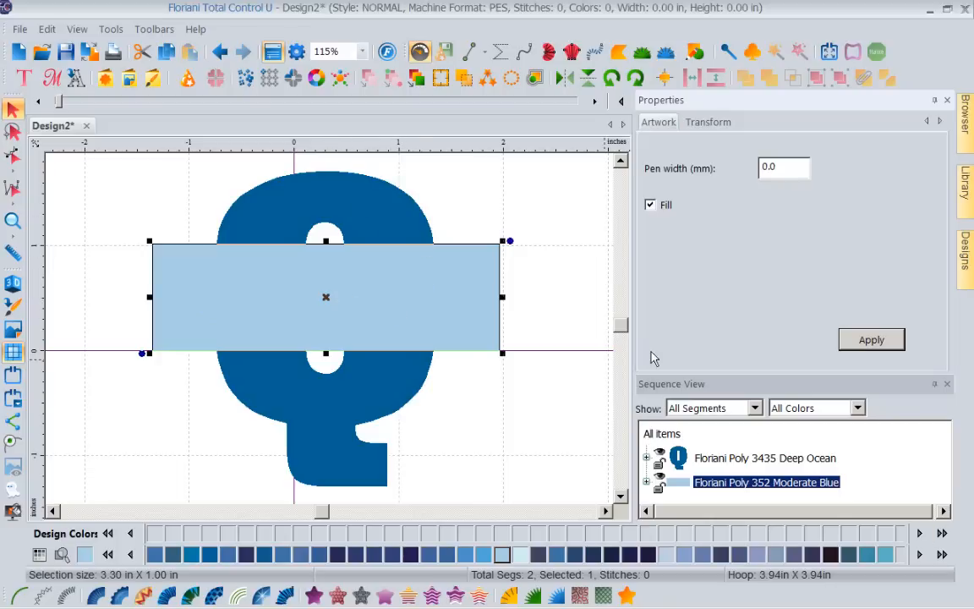
mouse_move(927, 111)
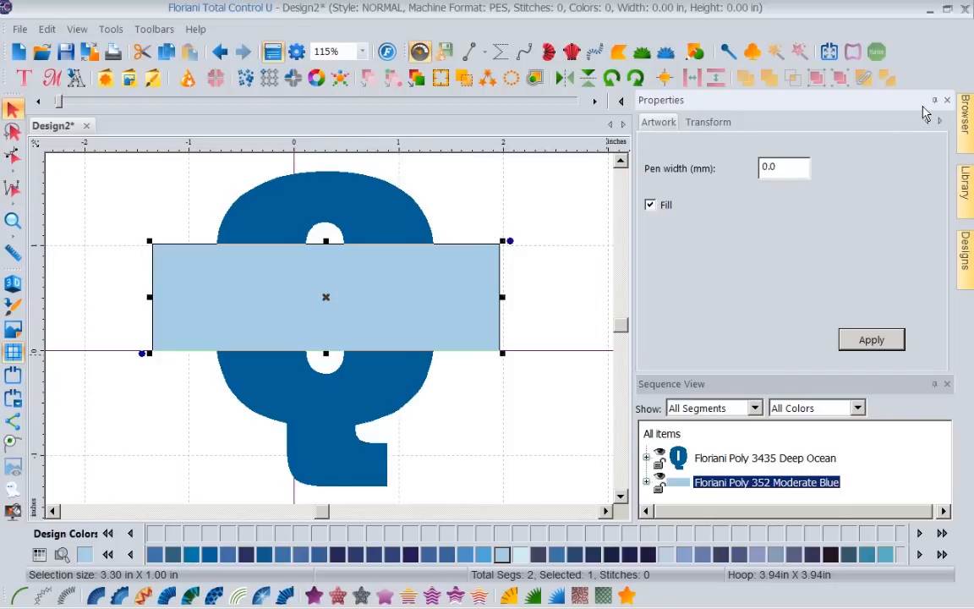
- Close Properties and select all items so the Q and rectangle are both chosen
left_click(948, 100)
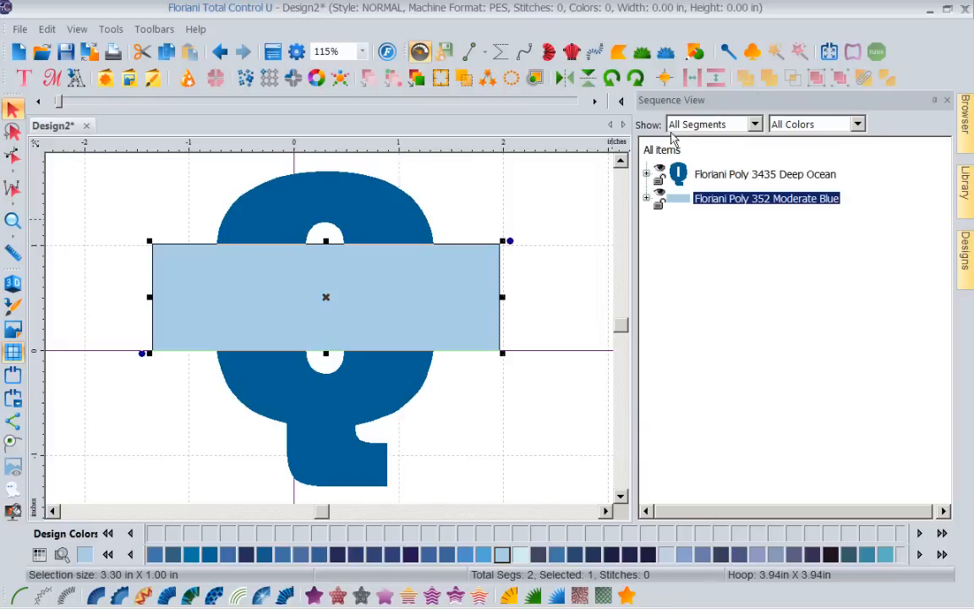
left_click(661, 149)
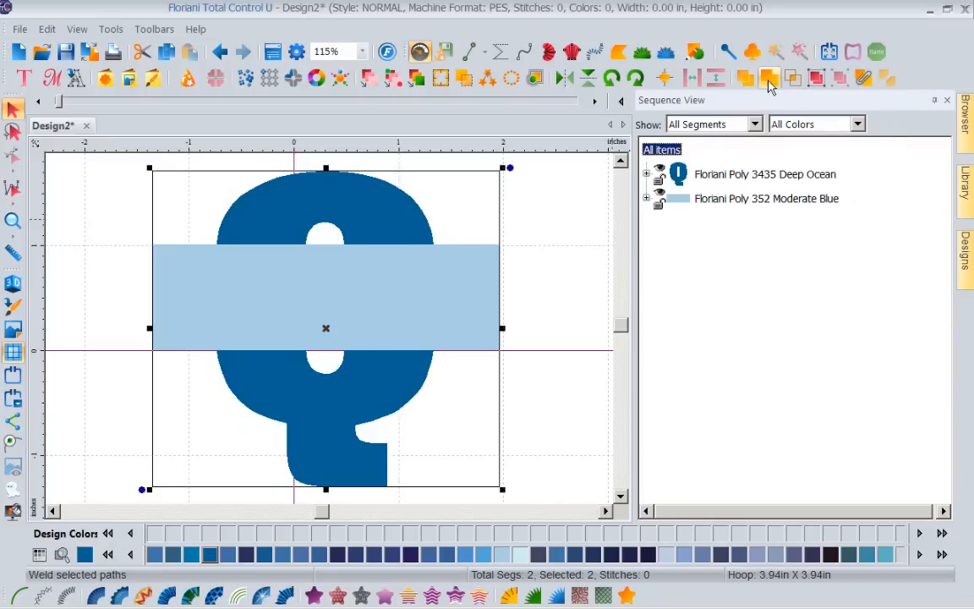
mouse_move(792, 77)
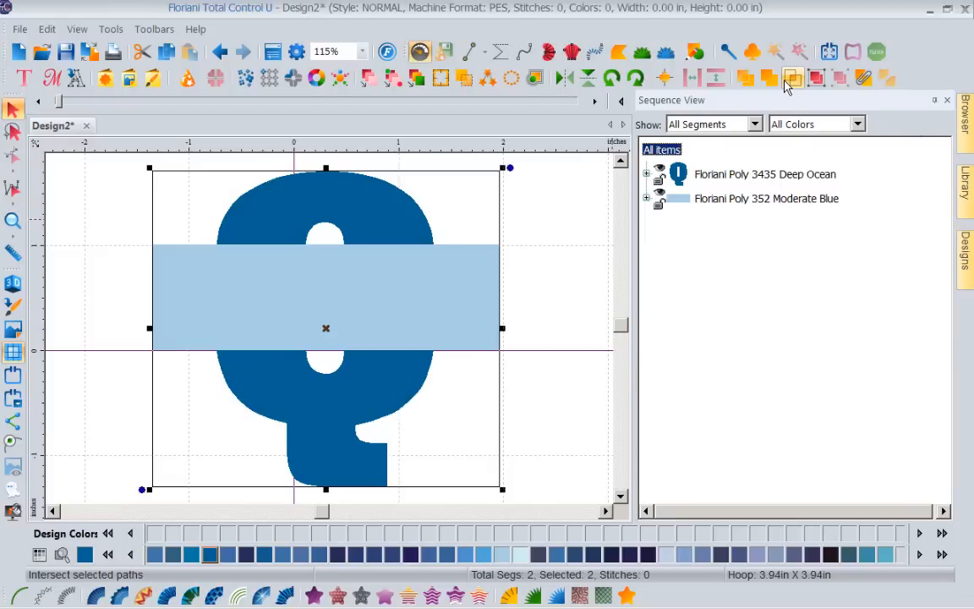
mouse_move(788, 87)
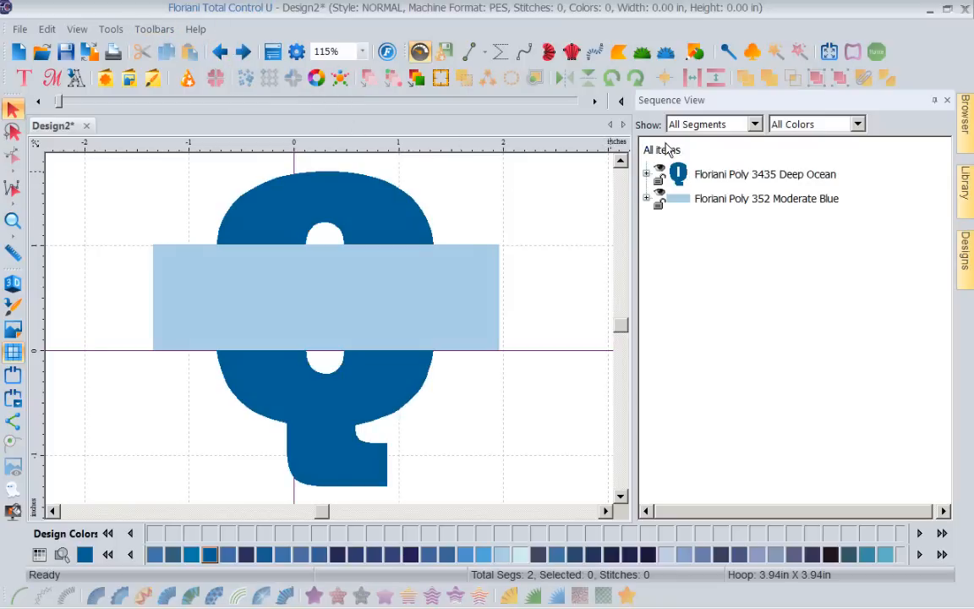
left_click(768, 77)
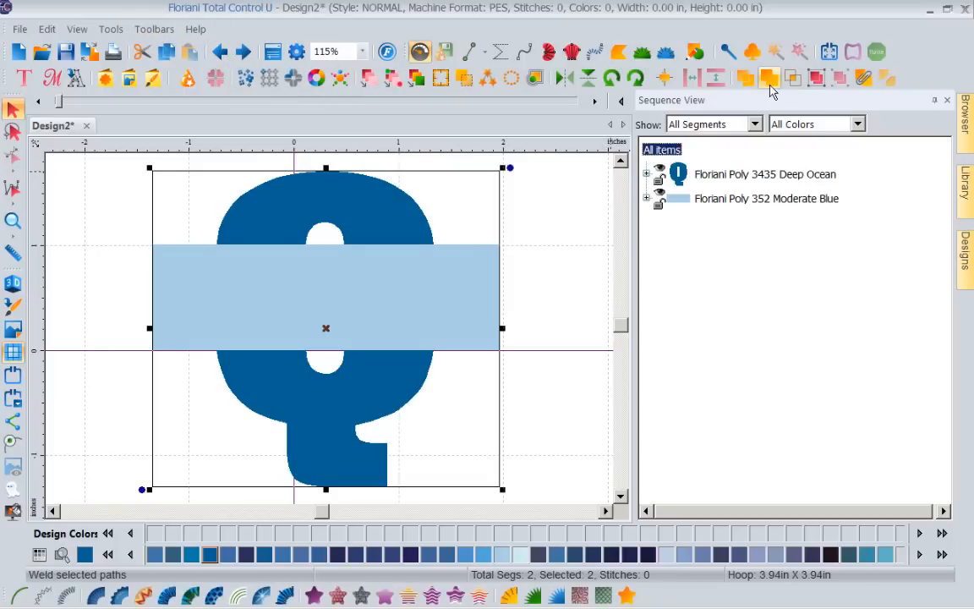
mouse_move(771, 77)
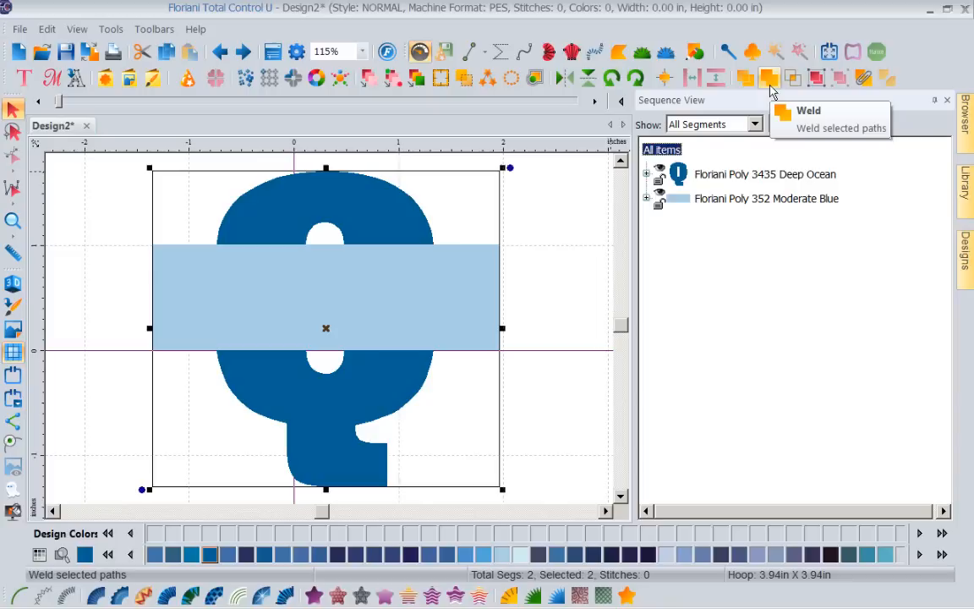
left_click(769, 78)
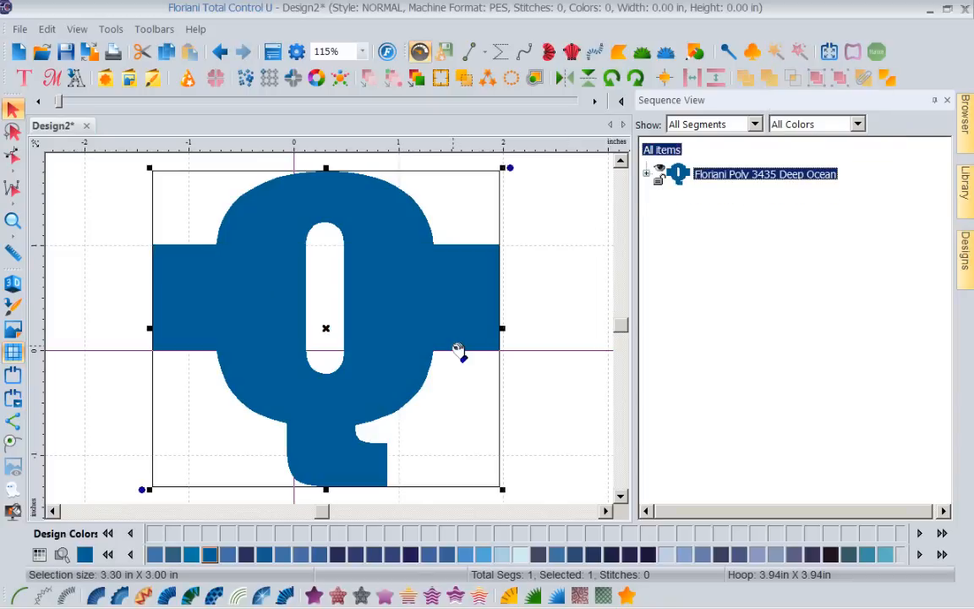
mouse_move(430, 347)
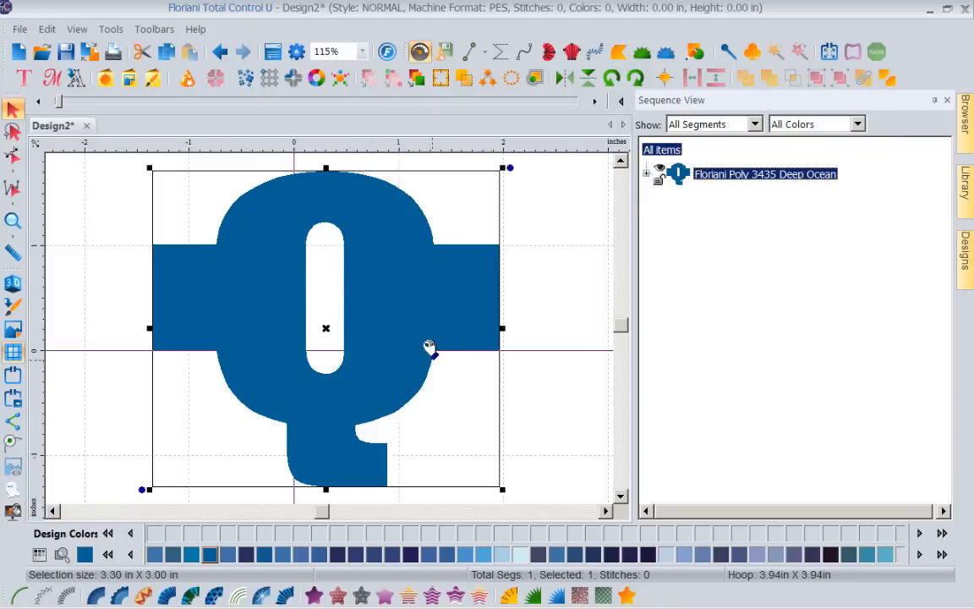
mouse_move(376, 149)
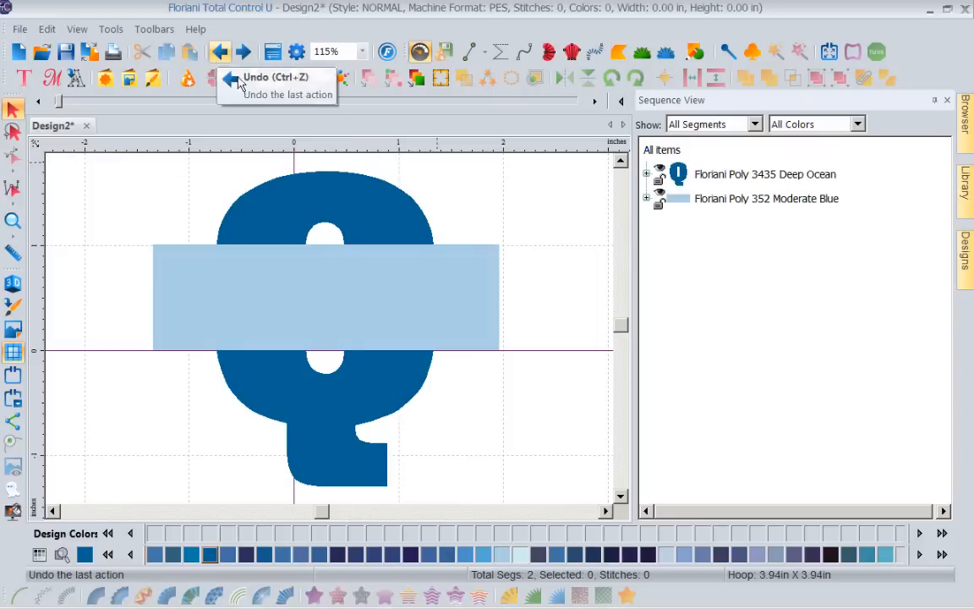
left_click(663, 149)
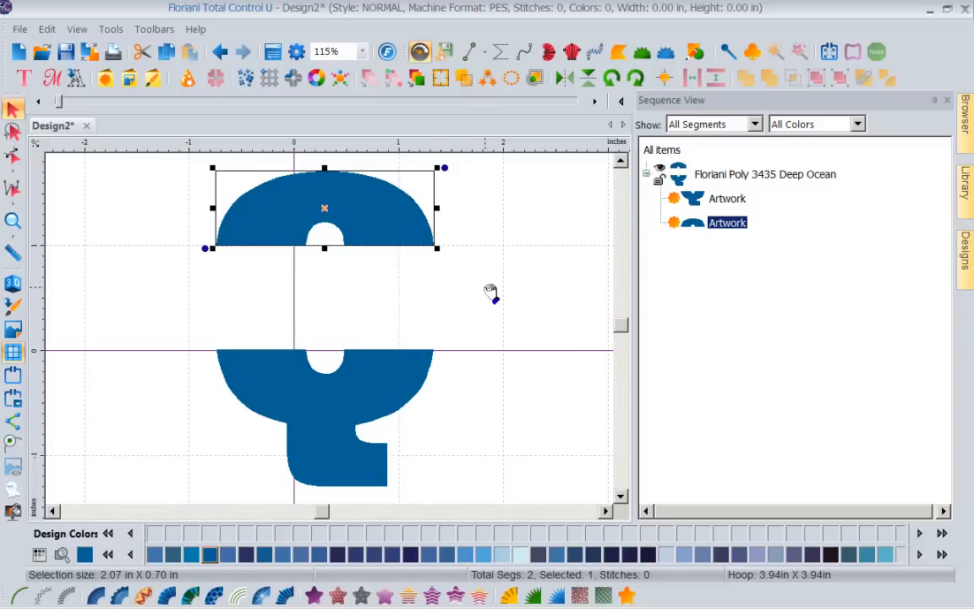
mouse_move(612, 286)
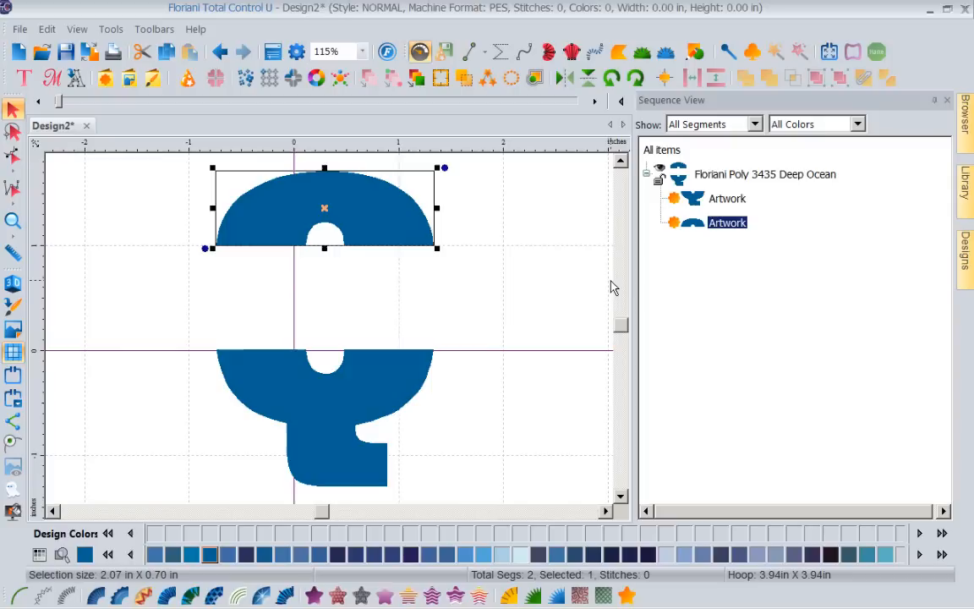
mouse_move(556, 258)
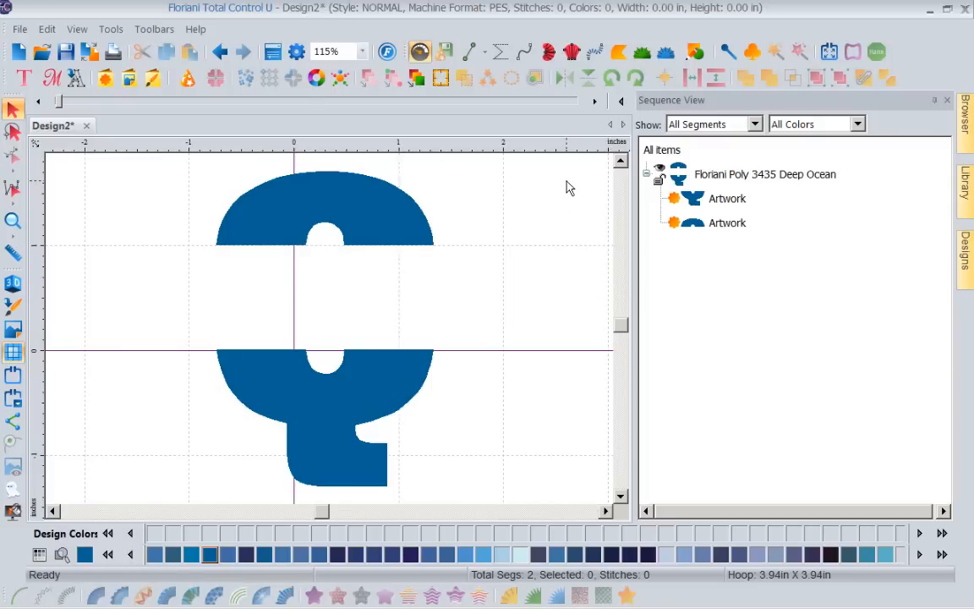
mouse_move(260, 224)
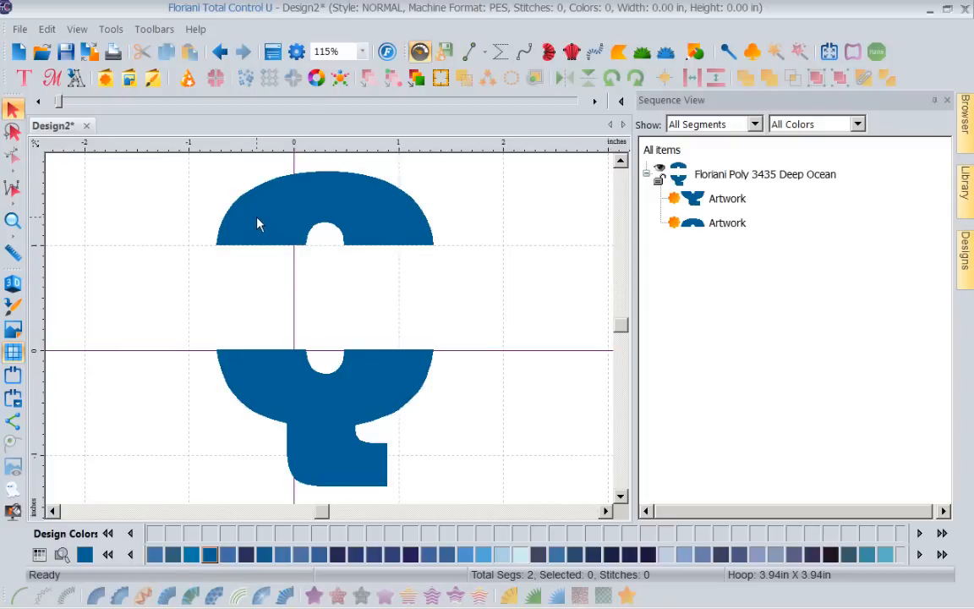
- Convert the Q halves to Standard Fill stitches, trying Fancy and Gradient before reverting
left_click(261, 223)
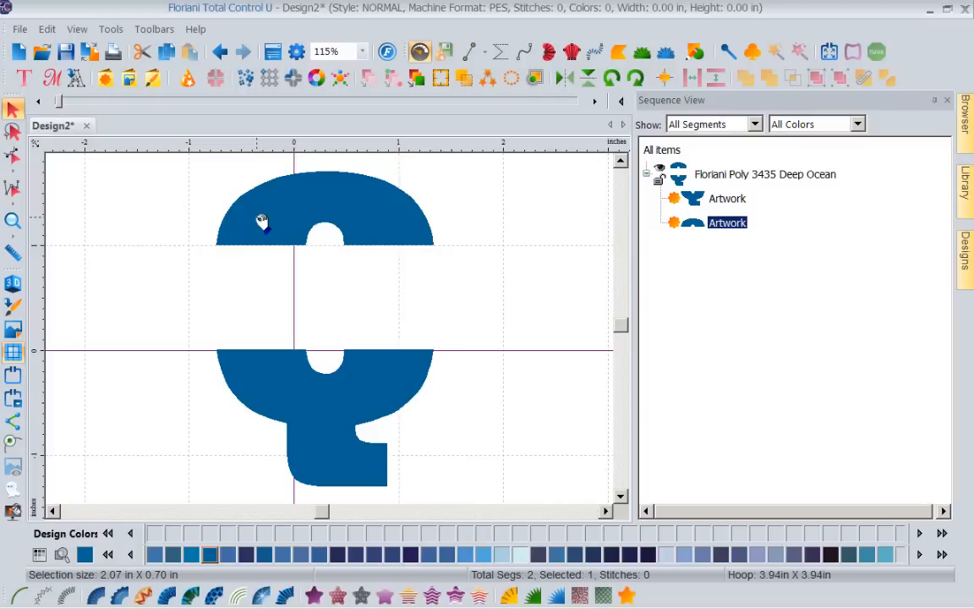
left_click(262, 221)
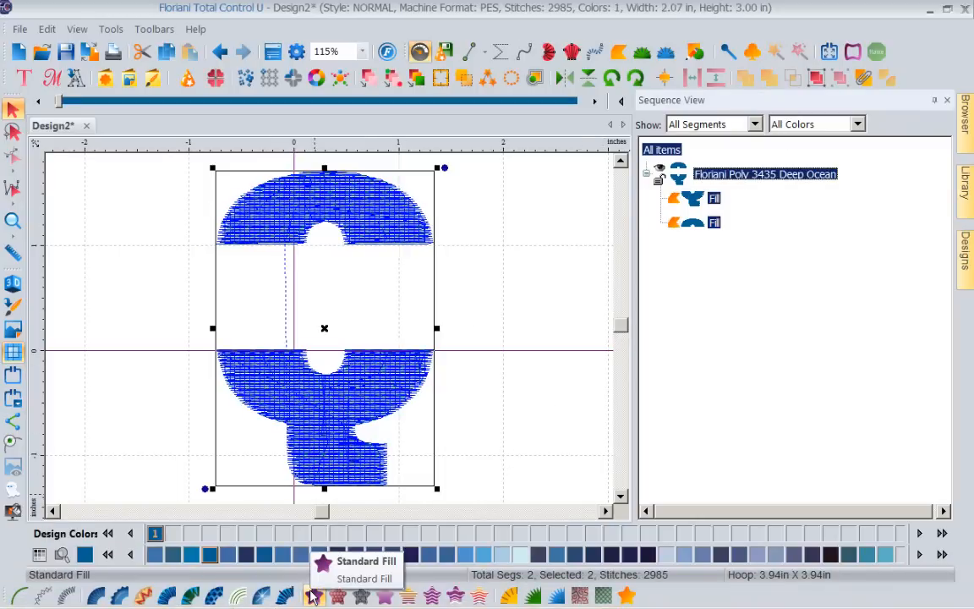
left_click(338, 596)
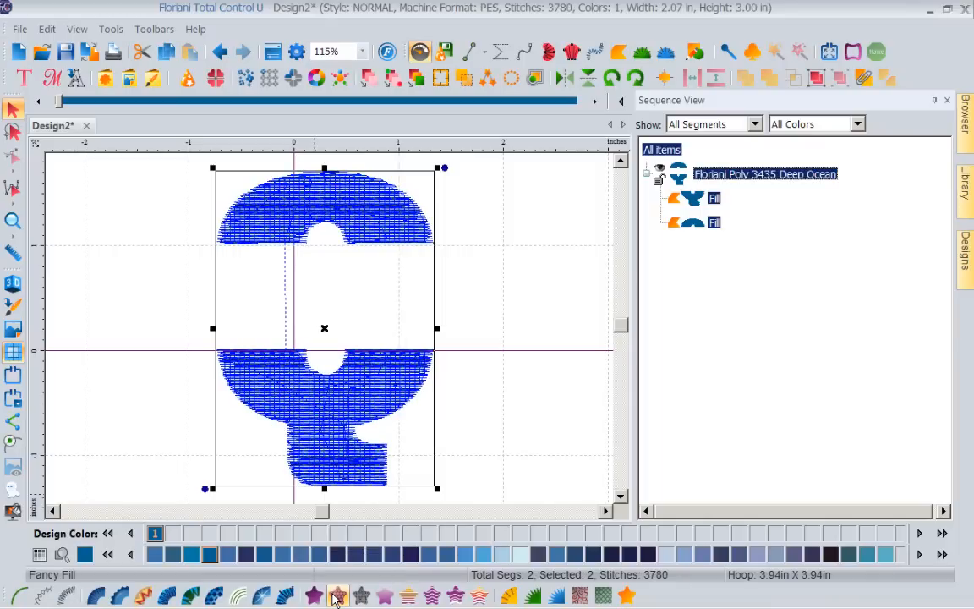
left_click(360, 595)
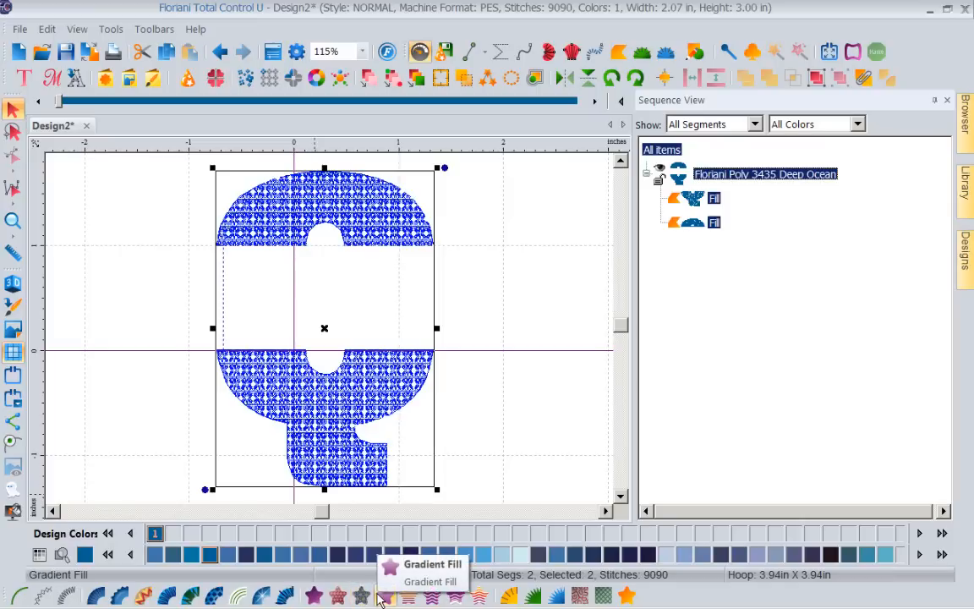
left_click(406, 595)
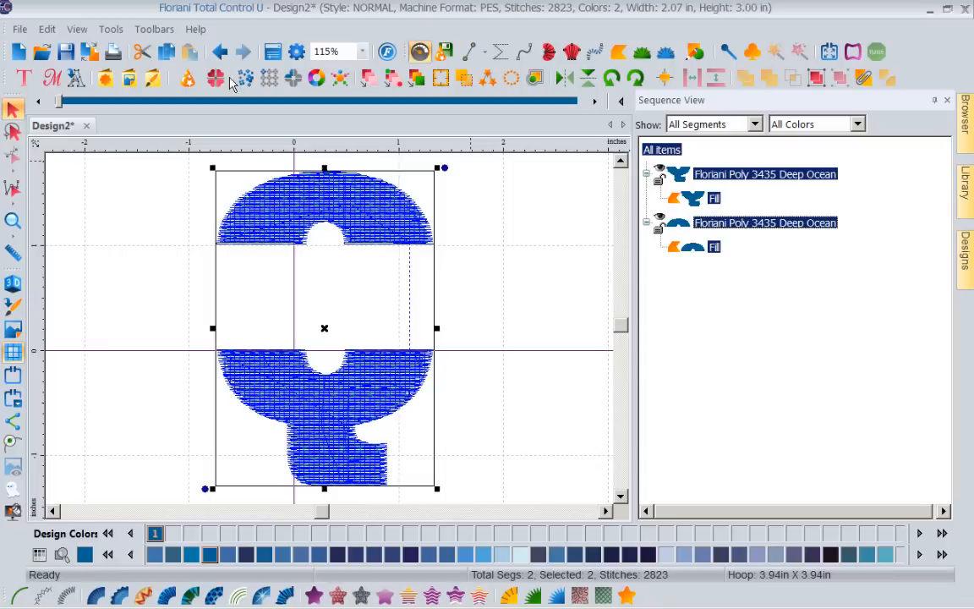
- Show the Properties panel and view the Q halves as realistic Deep Ocean stitching
left_click(274, 51)
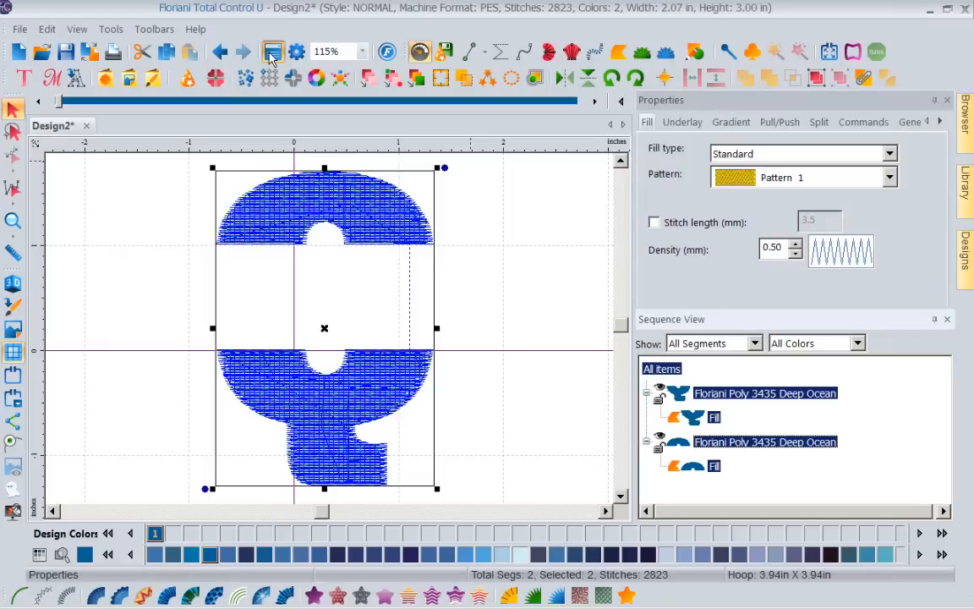
left_click(273, 51)
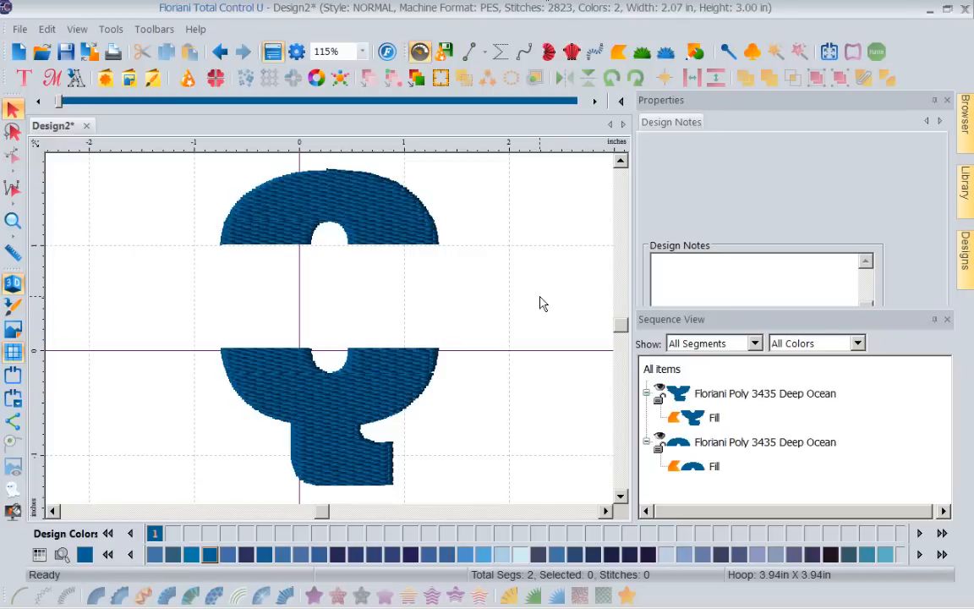
mouse_move(480, 313)
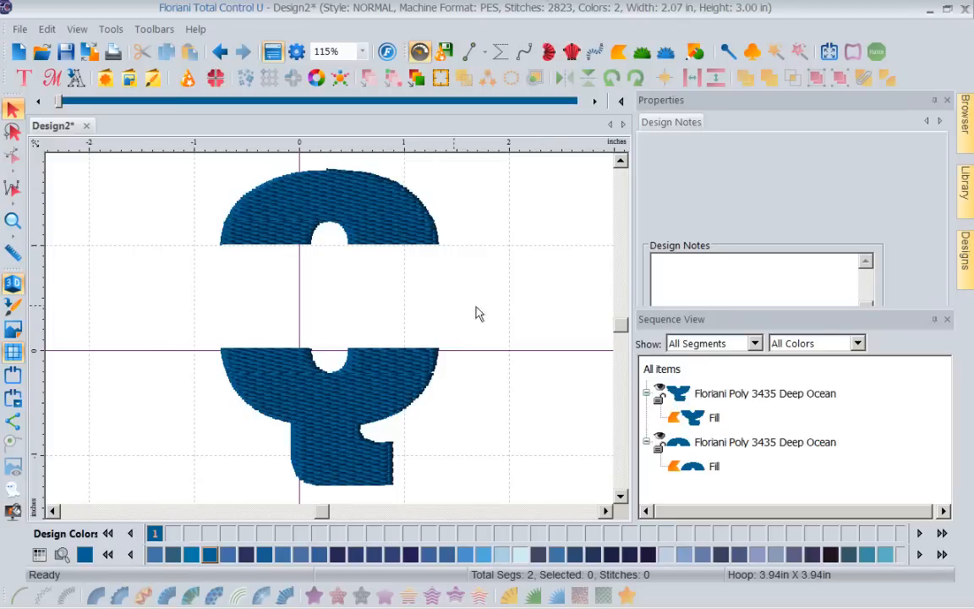
mouse_move(433, 313)
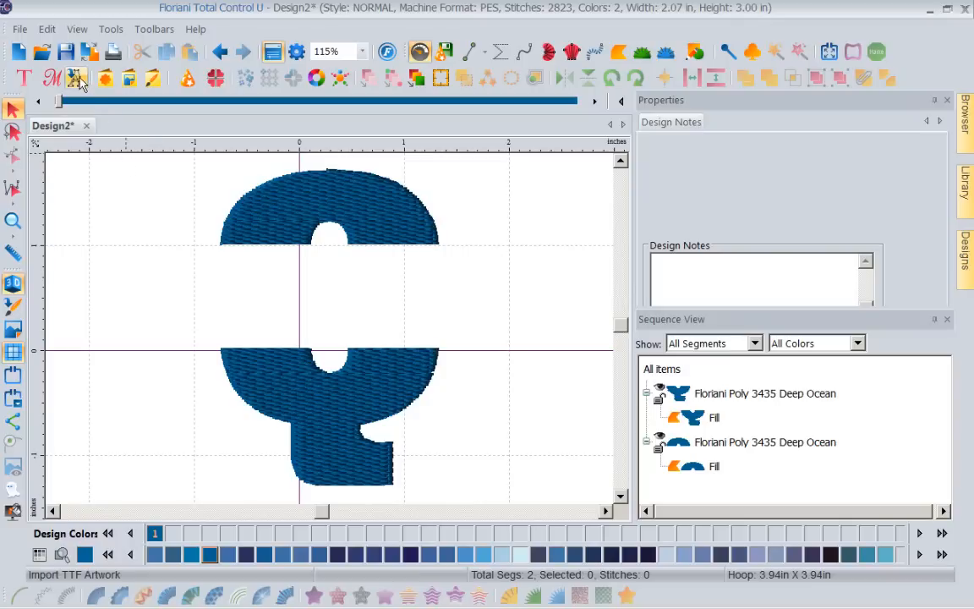
mouse_move(352, 339)
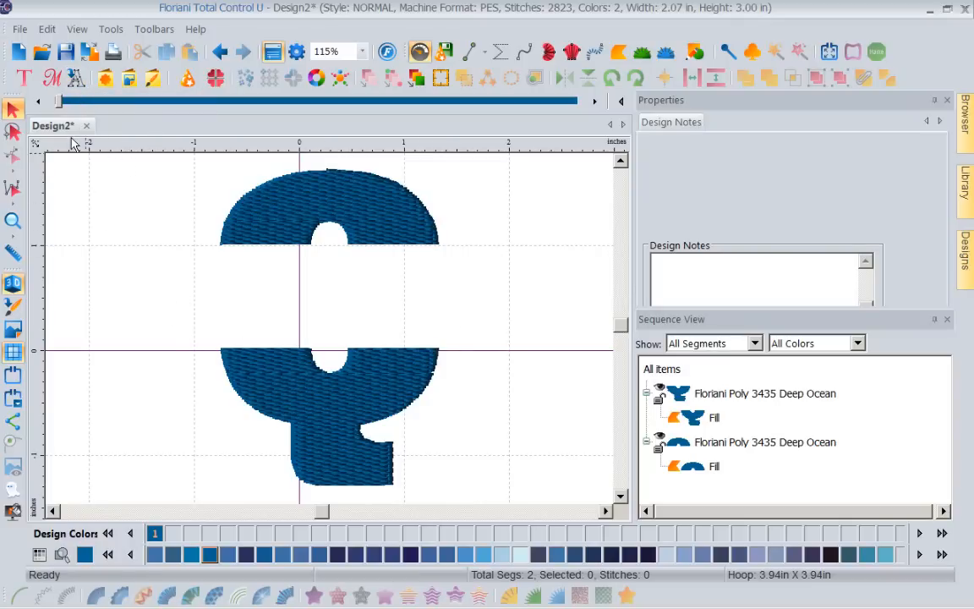
- Add a default MY TEXT lettering object across the Q's gap
left_click(23, 78)
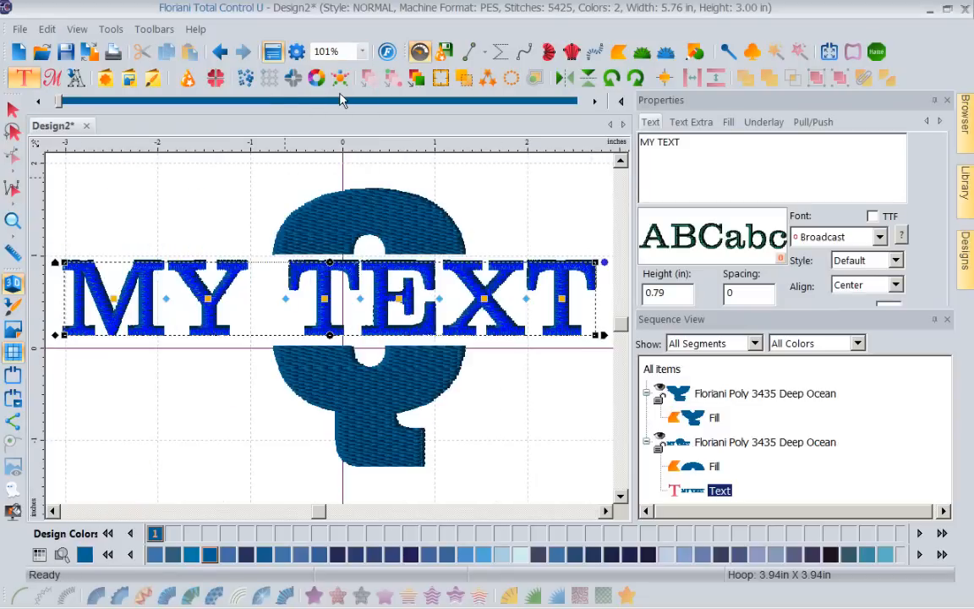
mouse_move(559, 294)
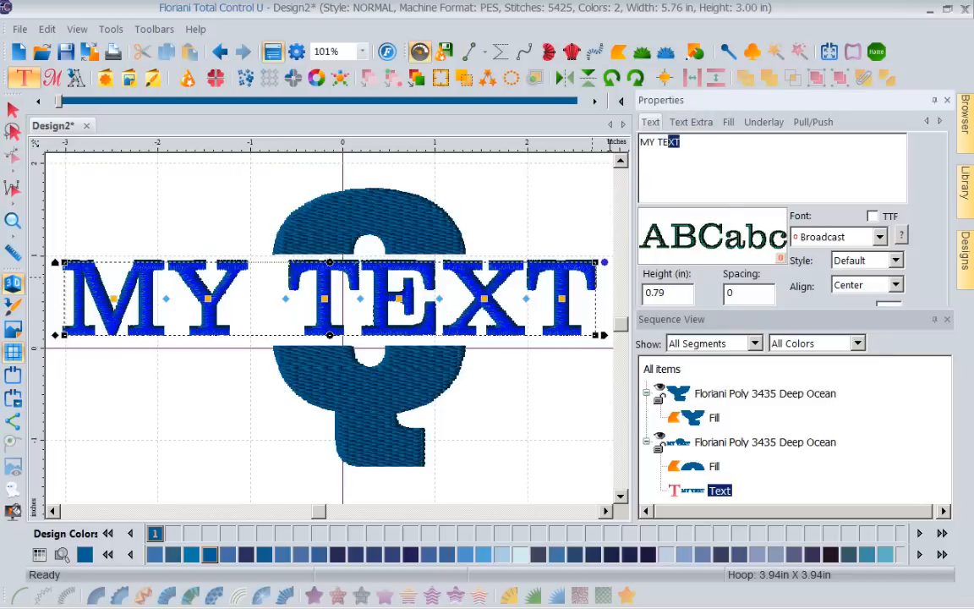
- Change the lettering to Caleb at 0.95 inch height and apply it
type("CA")
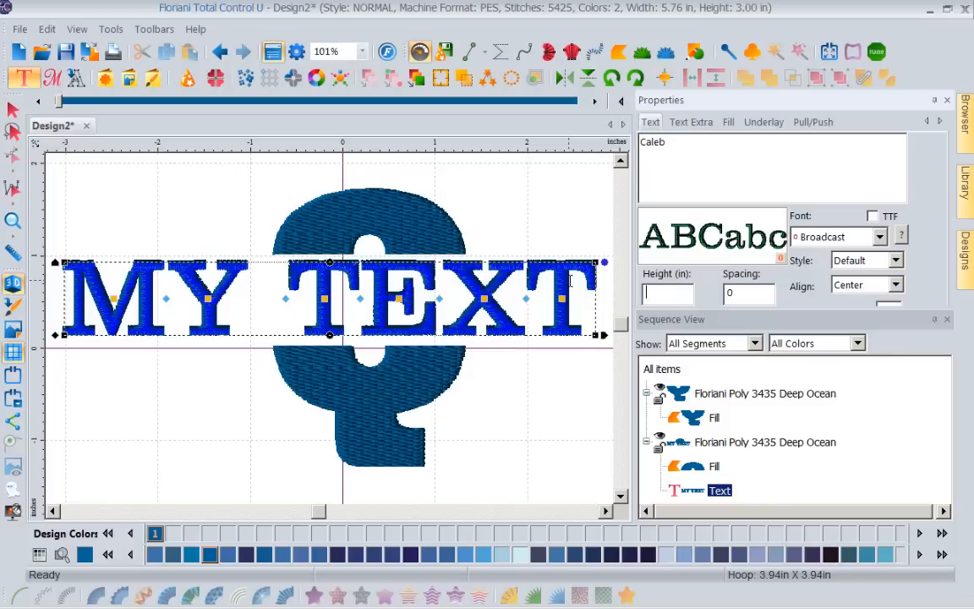
type(".95")
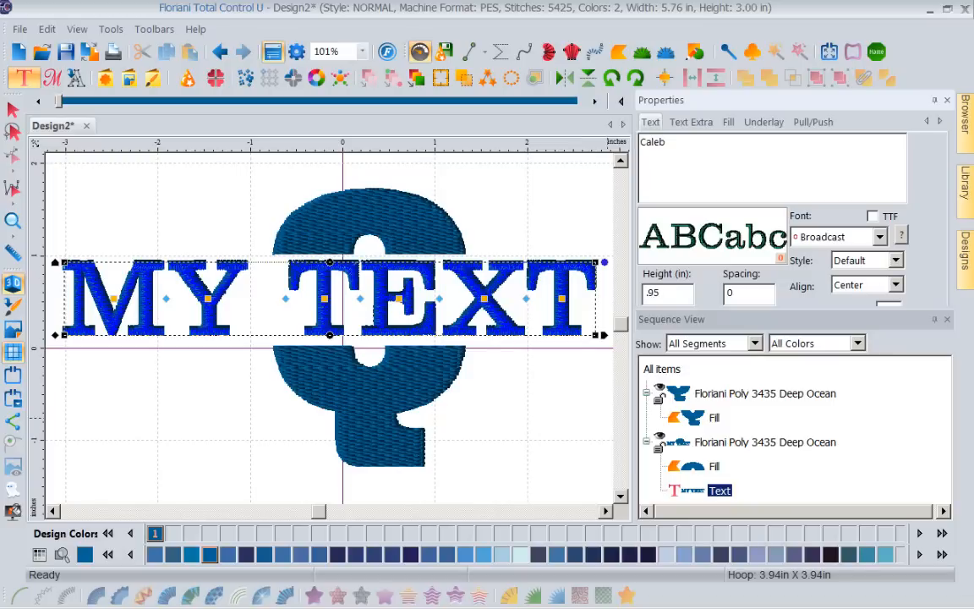
mouse_move(789, 332)
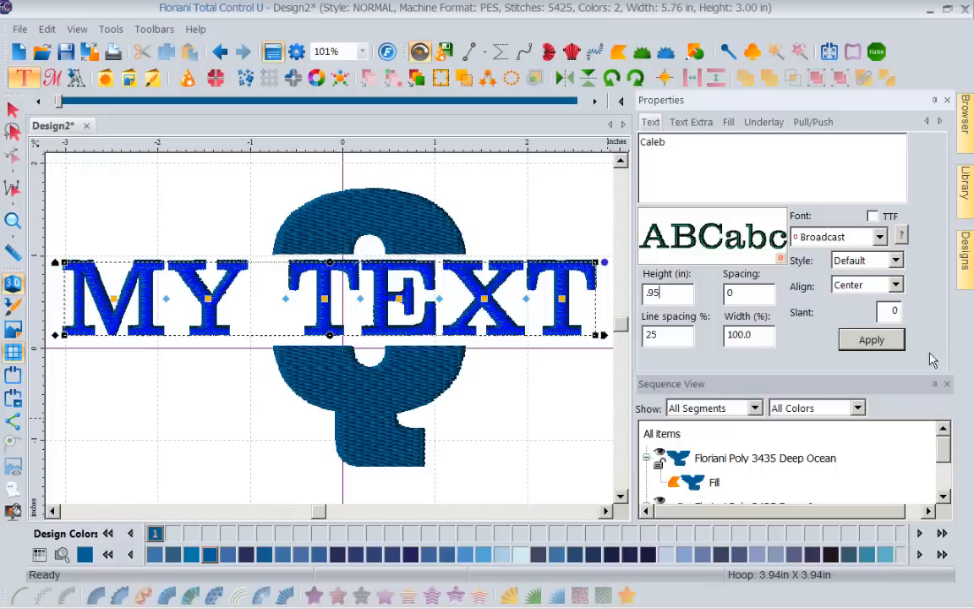
left_click(872, 340)
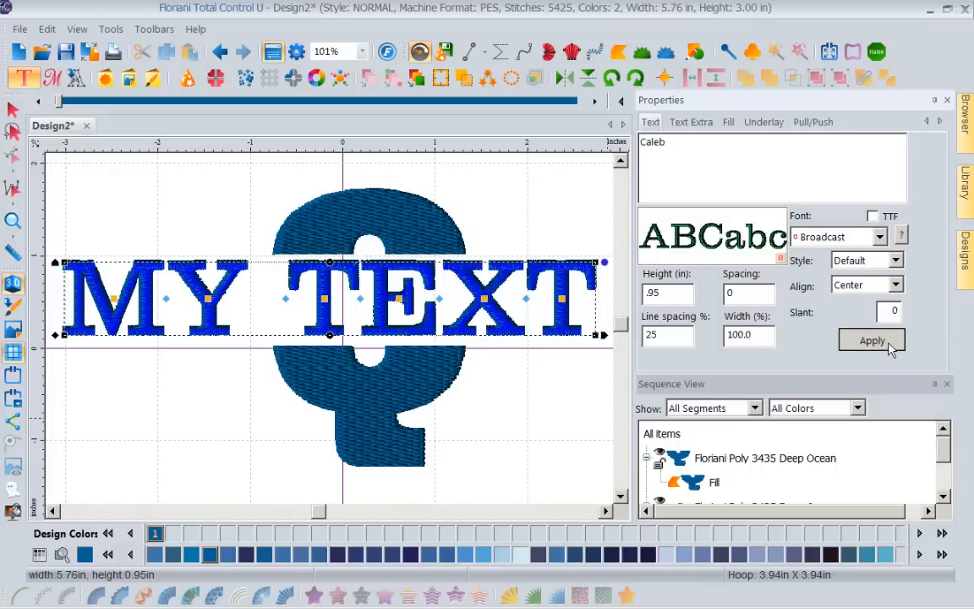
left_click(872, 340)
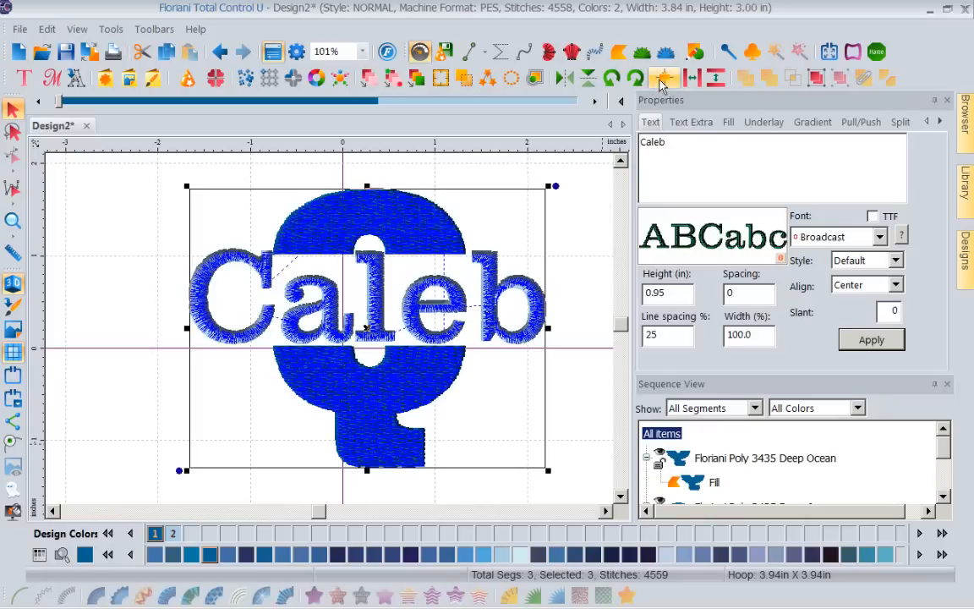
- Recolour the Caleb lettering to a light-blue thread from the Design Colors palette
left_click(663, 78)
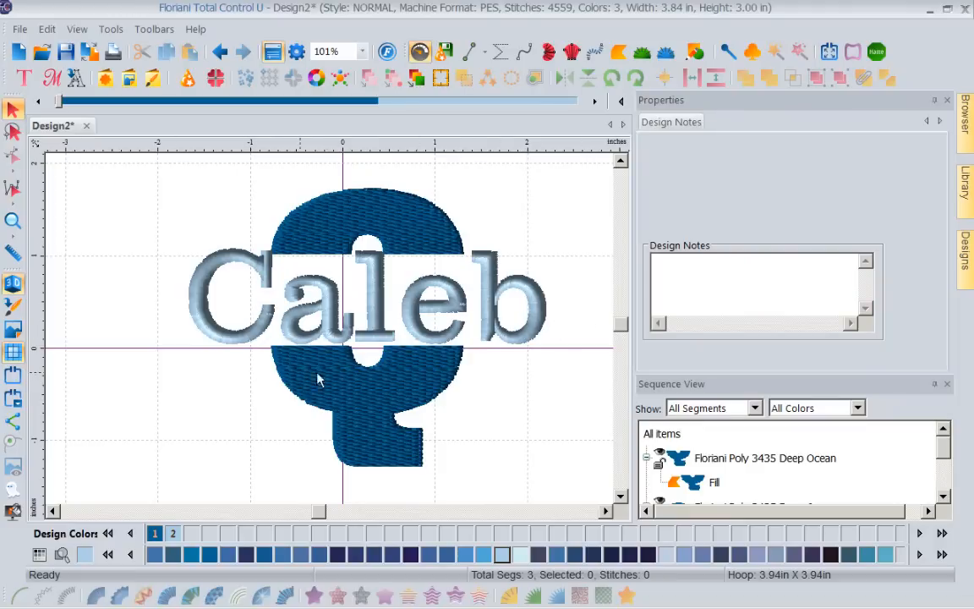
mouse_move(668, 194)
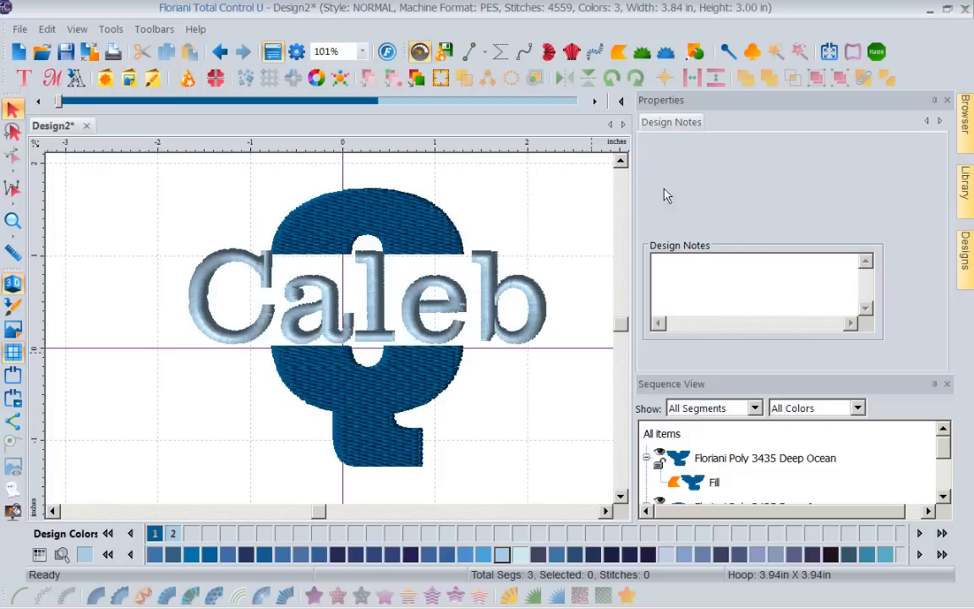
mouse_move(508, 402)
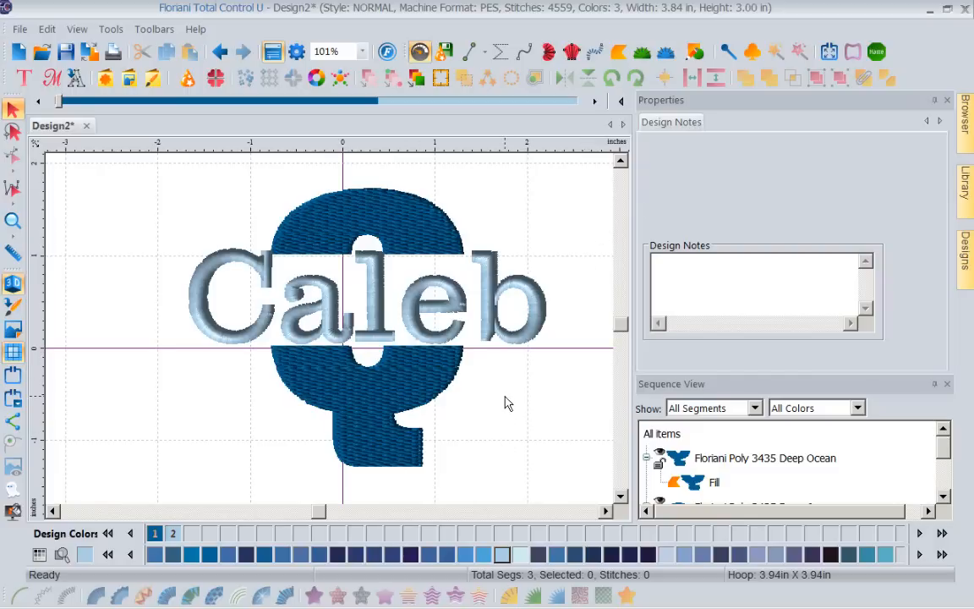
mouse_move(403, 386)
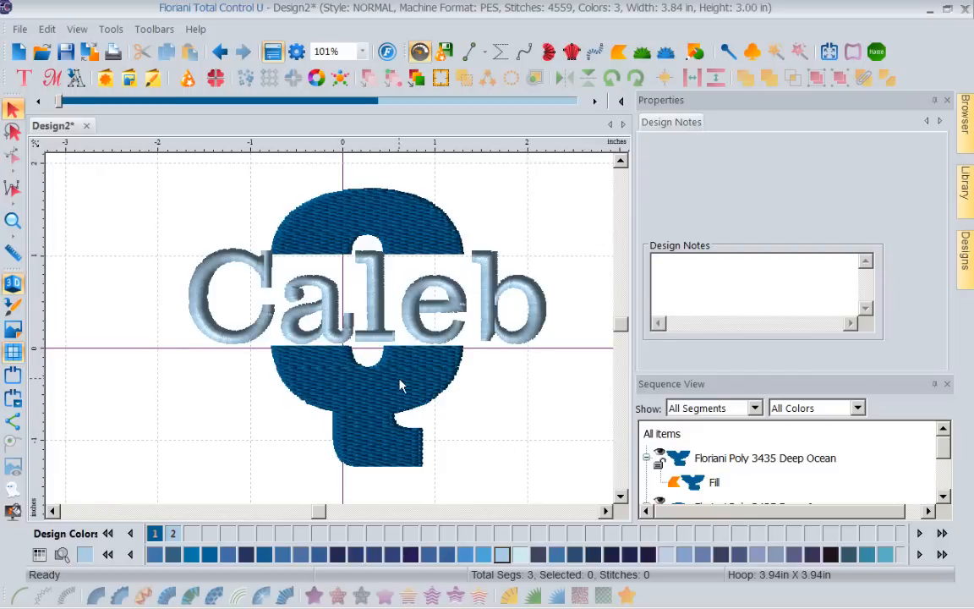